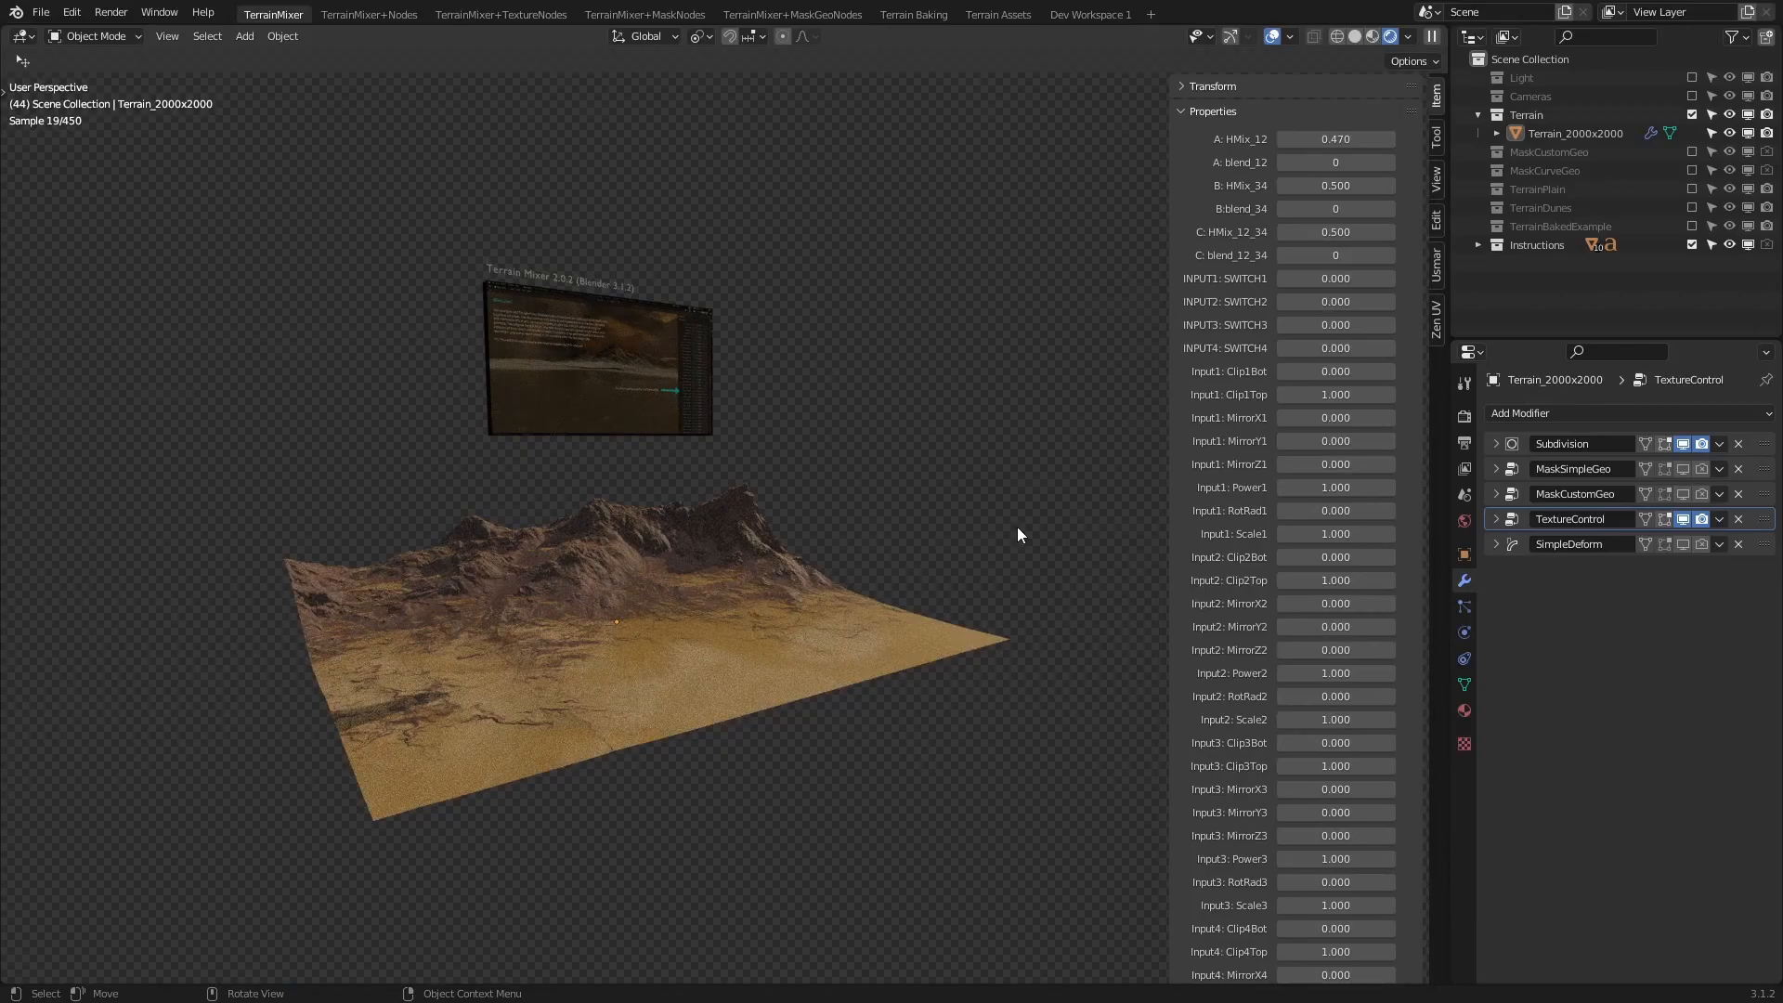
- Give MaskSimpleGeo Mask Shape 4 with adjusted transform and influence, then disable it in the viewport
left_click(1496, 468)
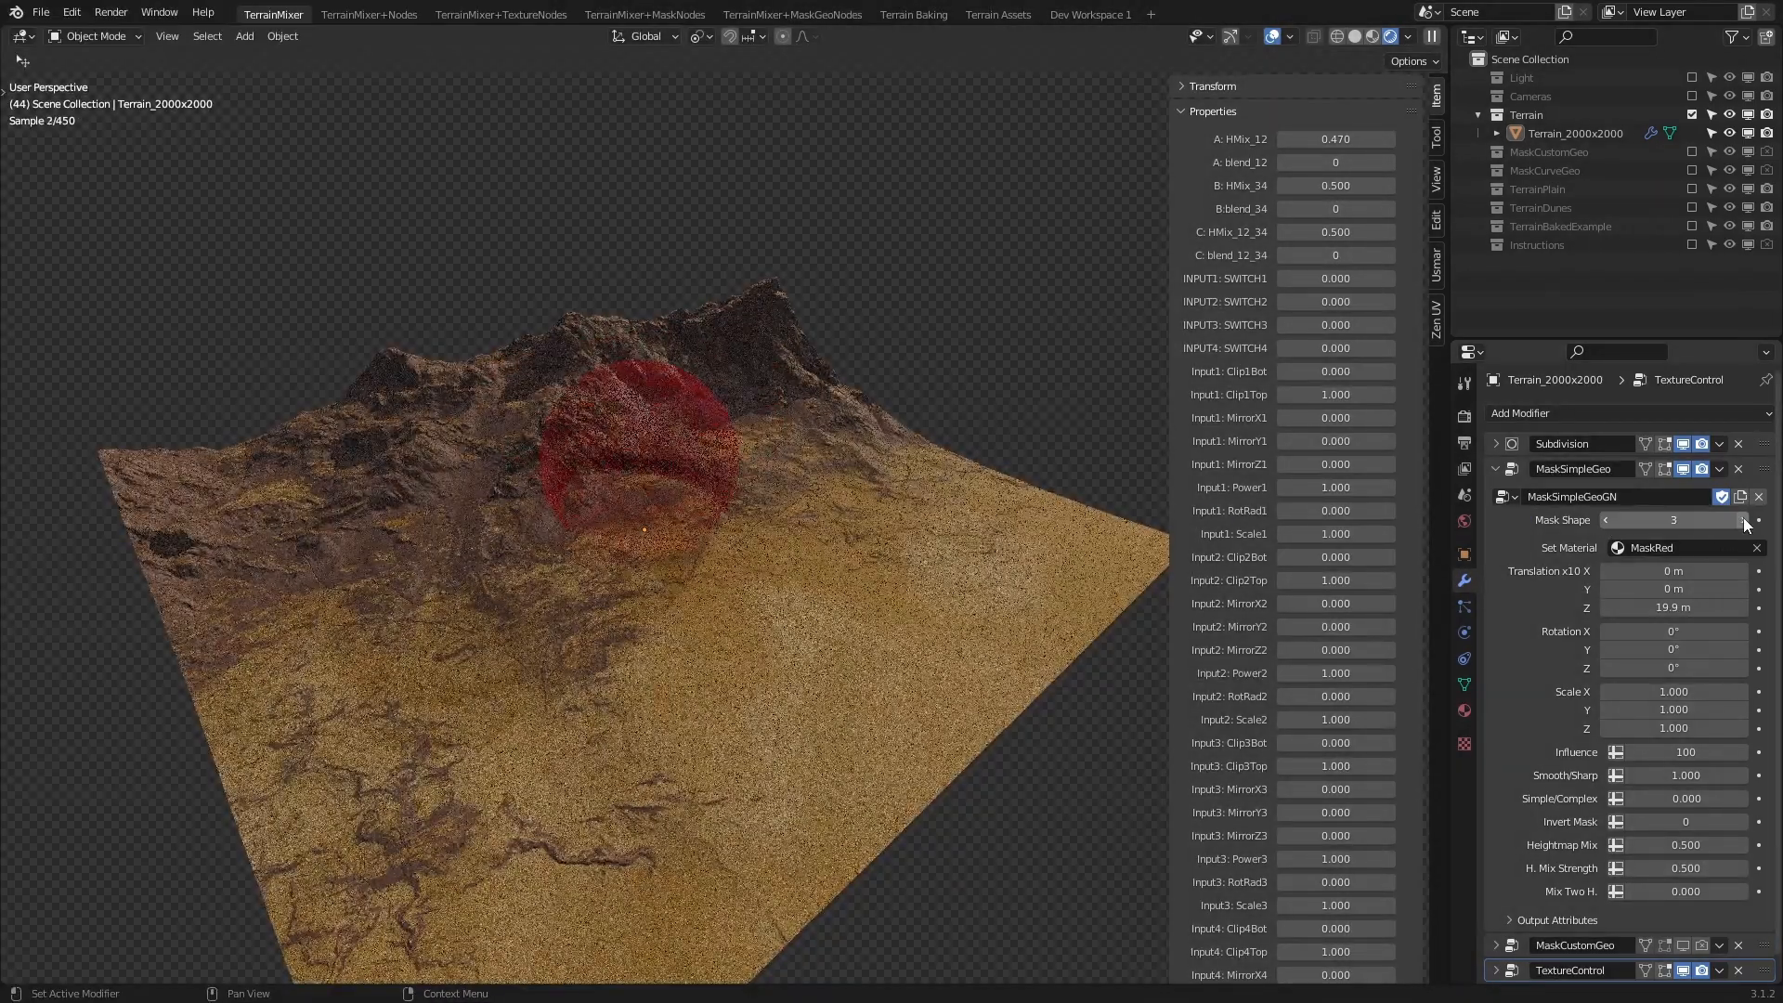
left_click(1741, 519)
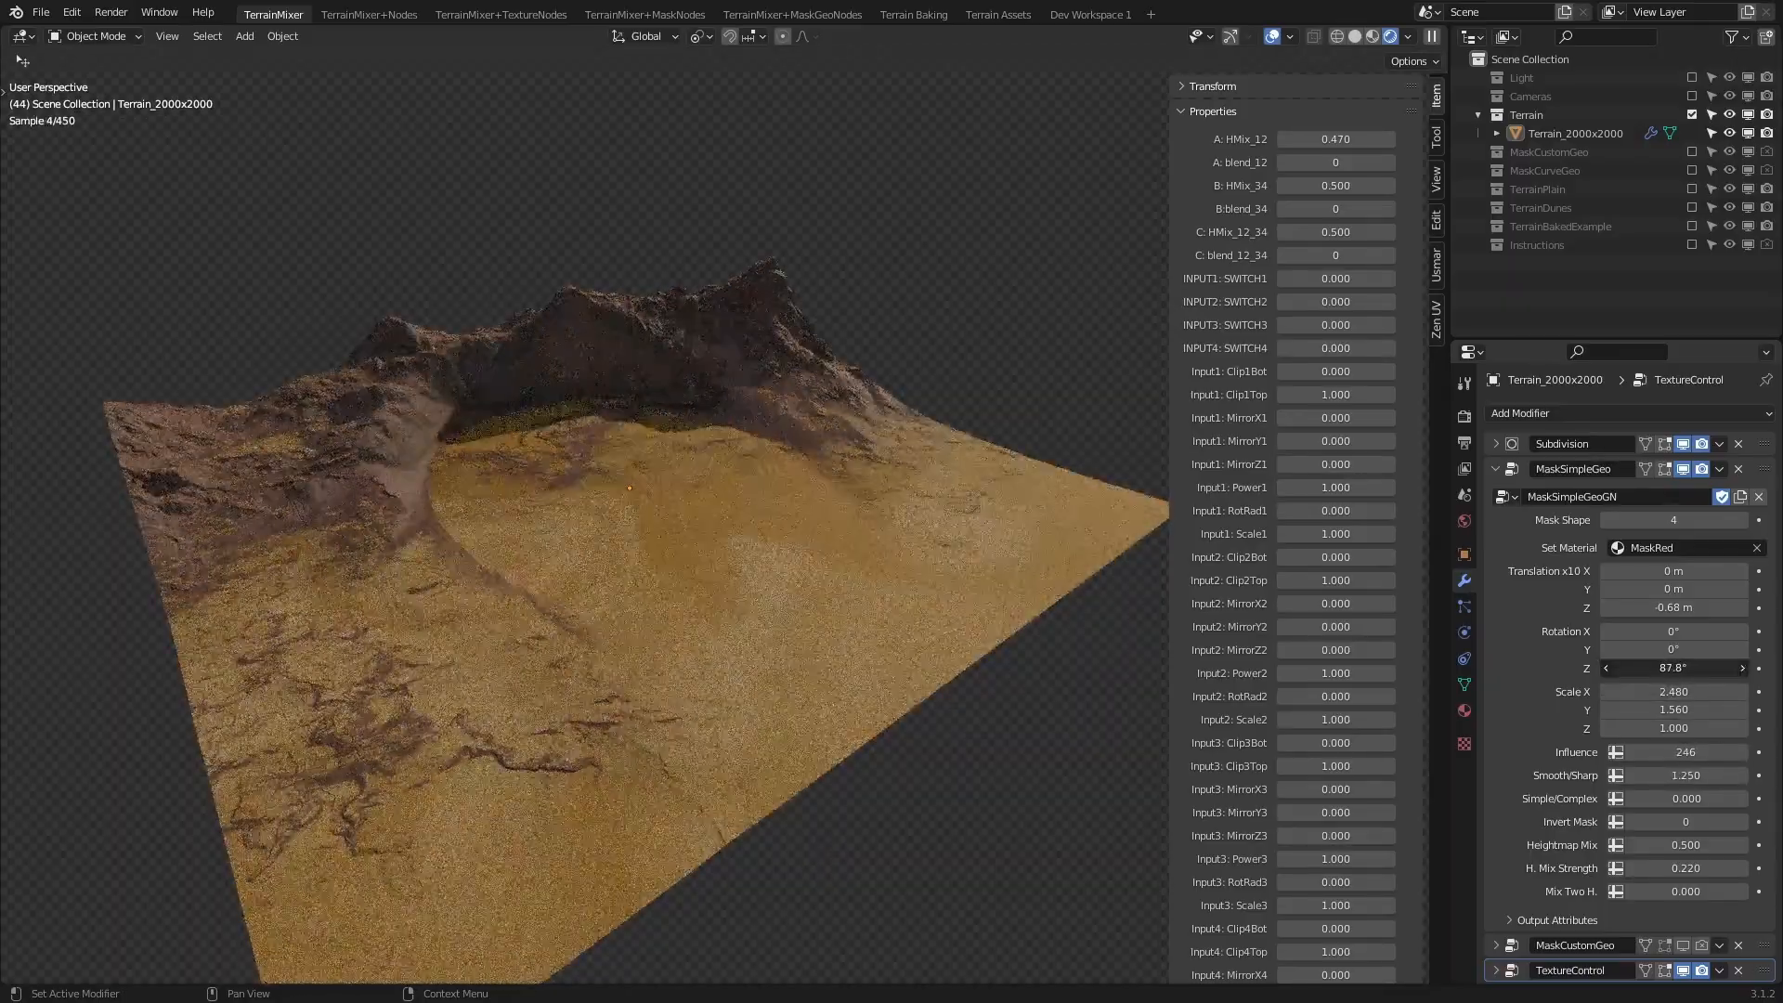
left_click(1672, 520)
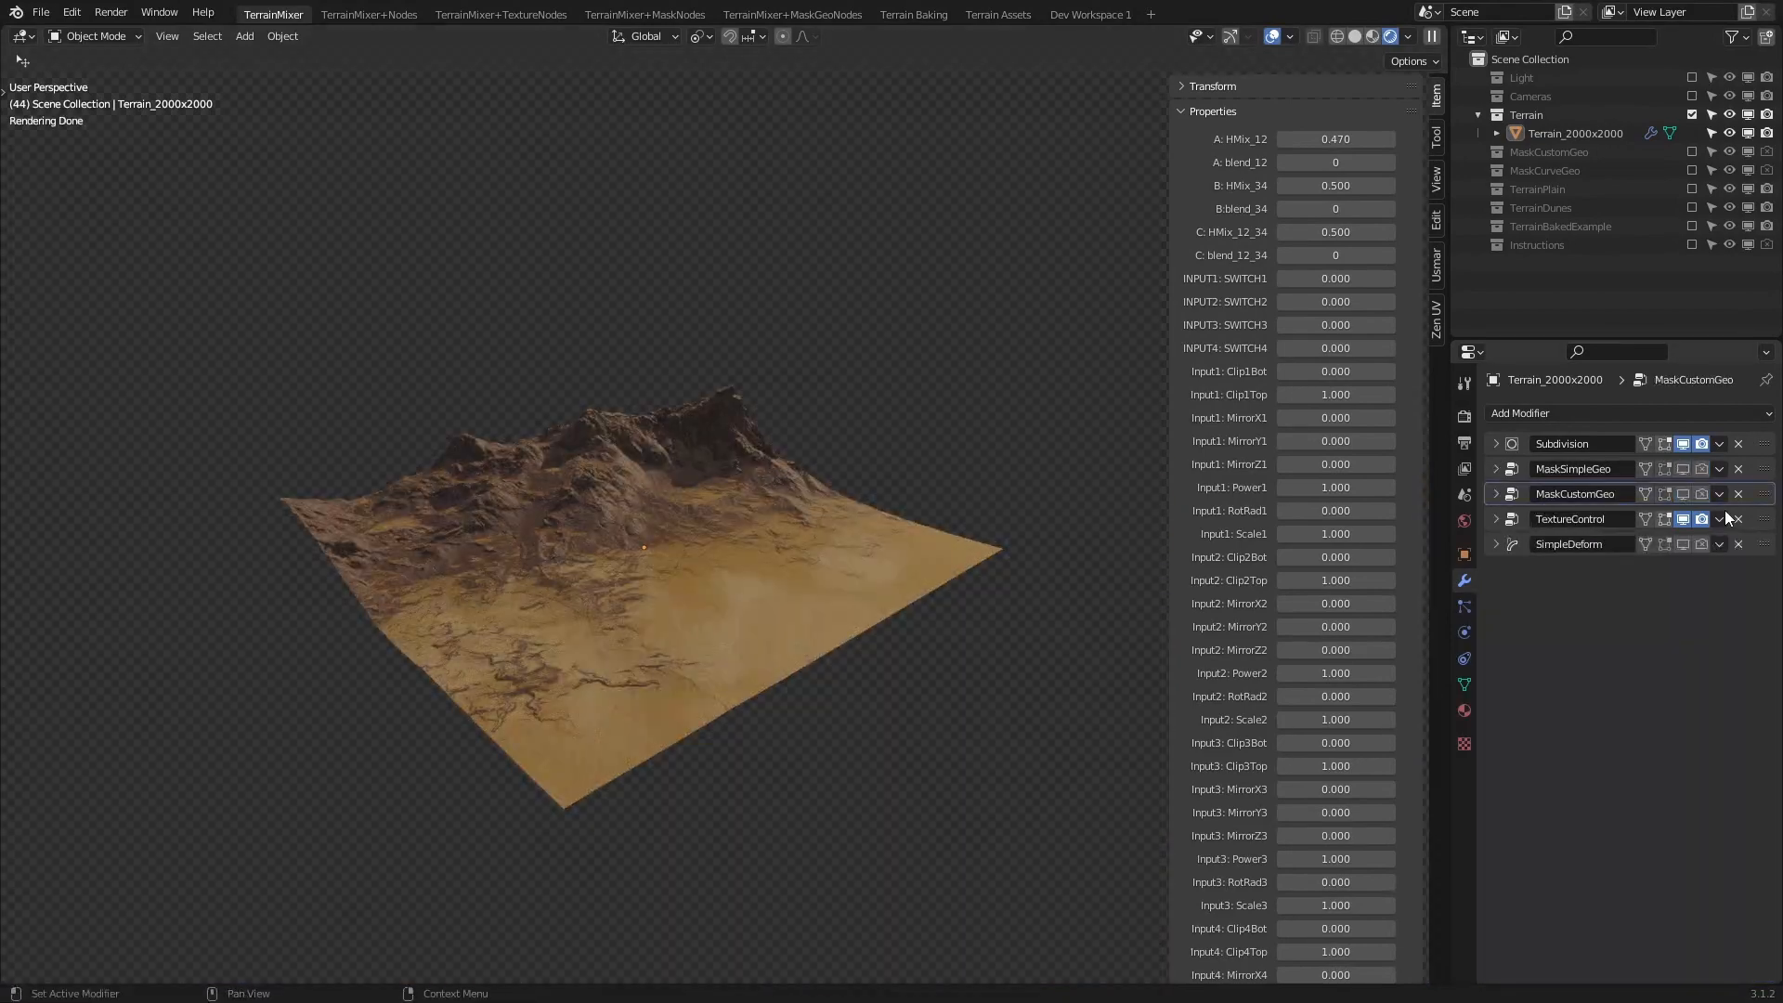
- Enable MaskCustomGeo, unhide and select MaskSphere, and scale it to about 1.53
left_click(1681, 493)
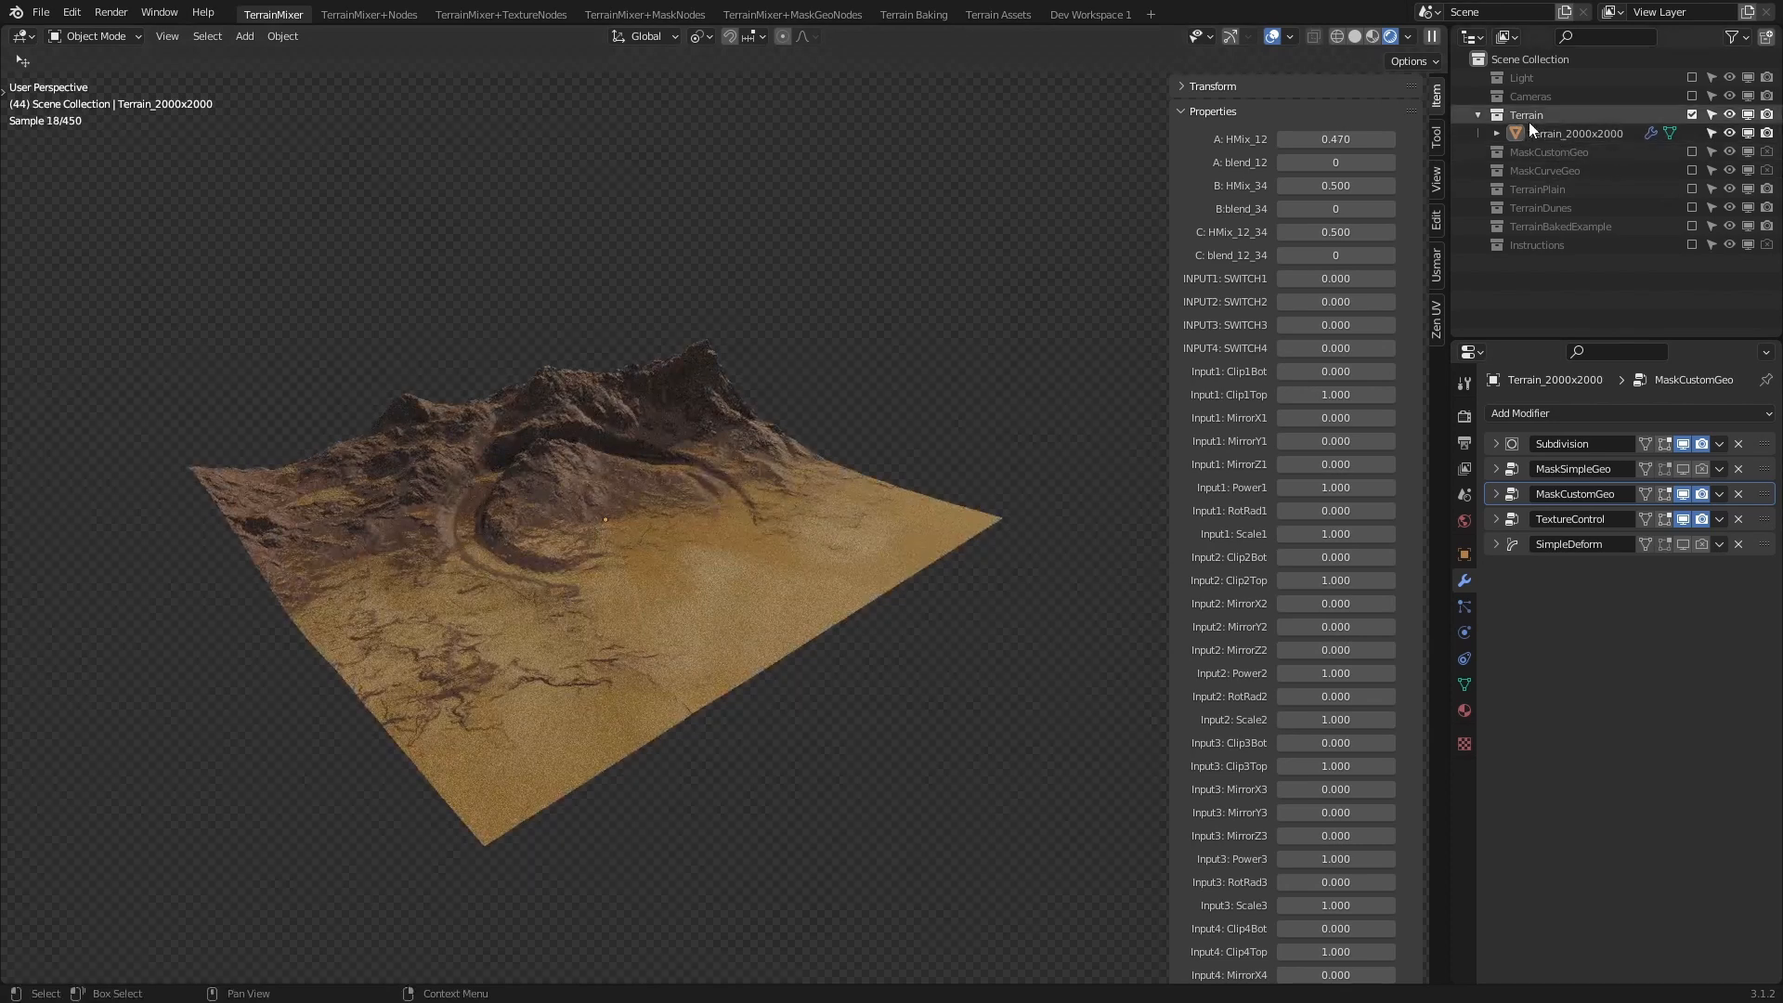
left_click(1478, 151)
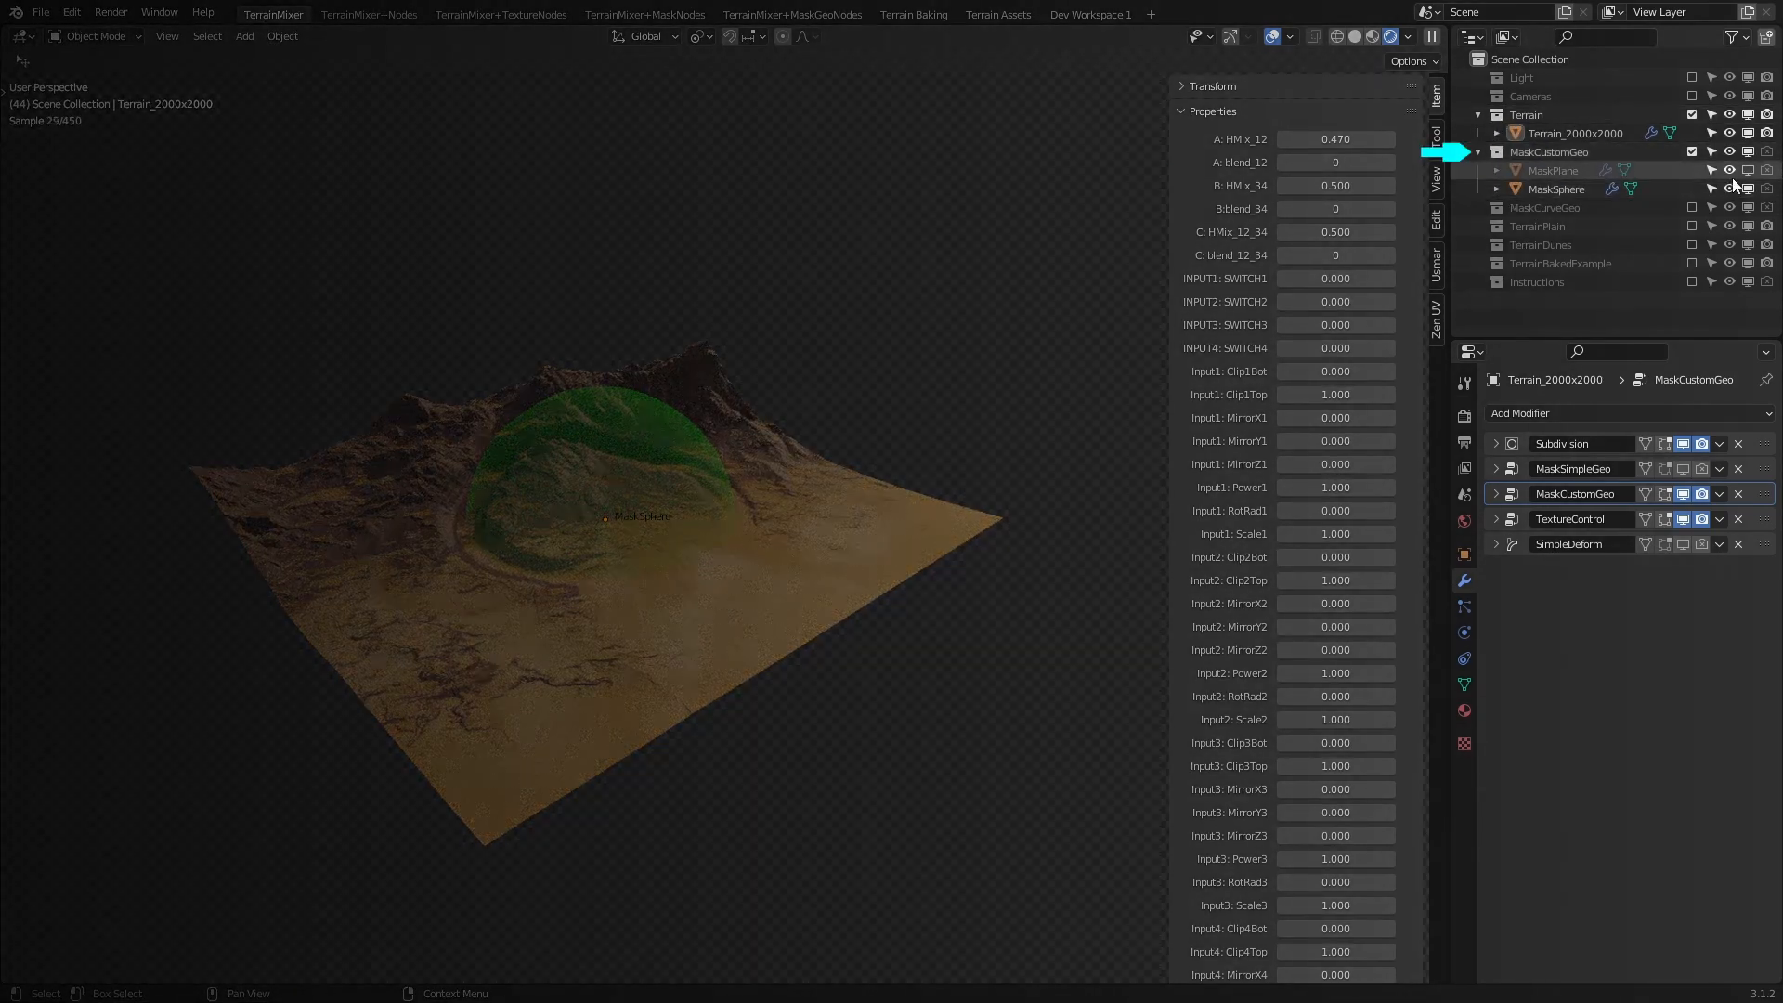
left_click(1555, 188)
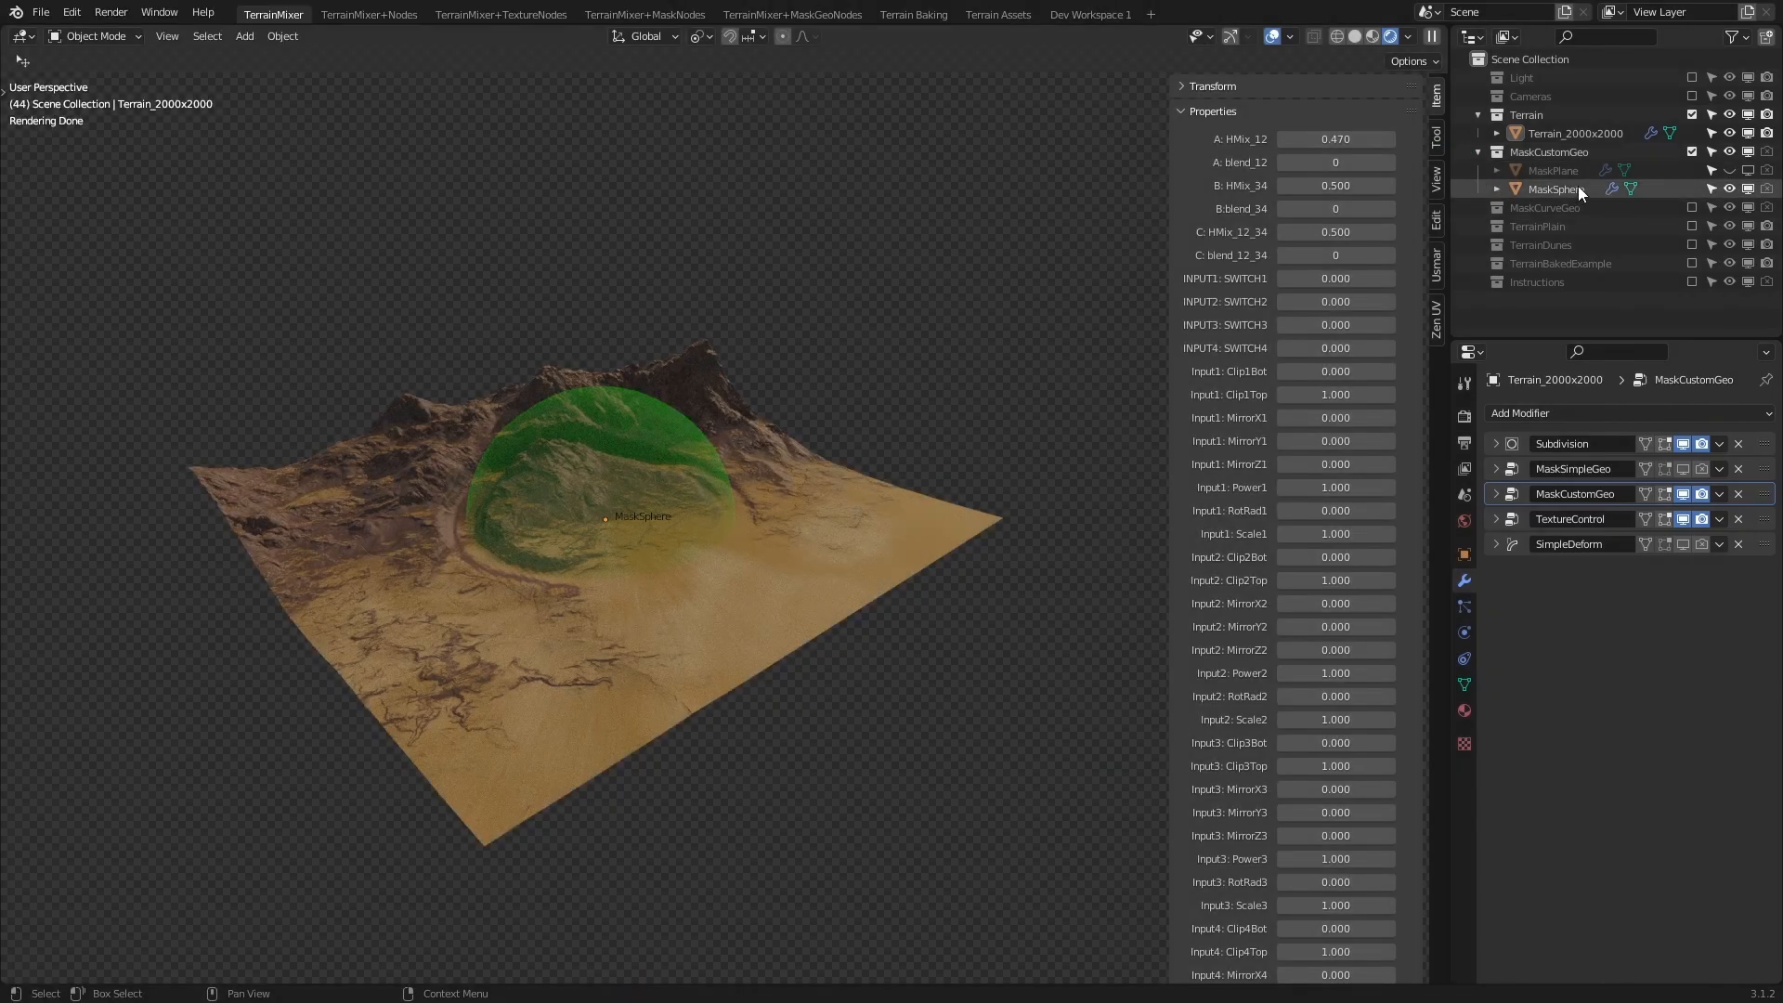
left_click(1555, 188)
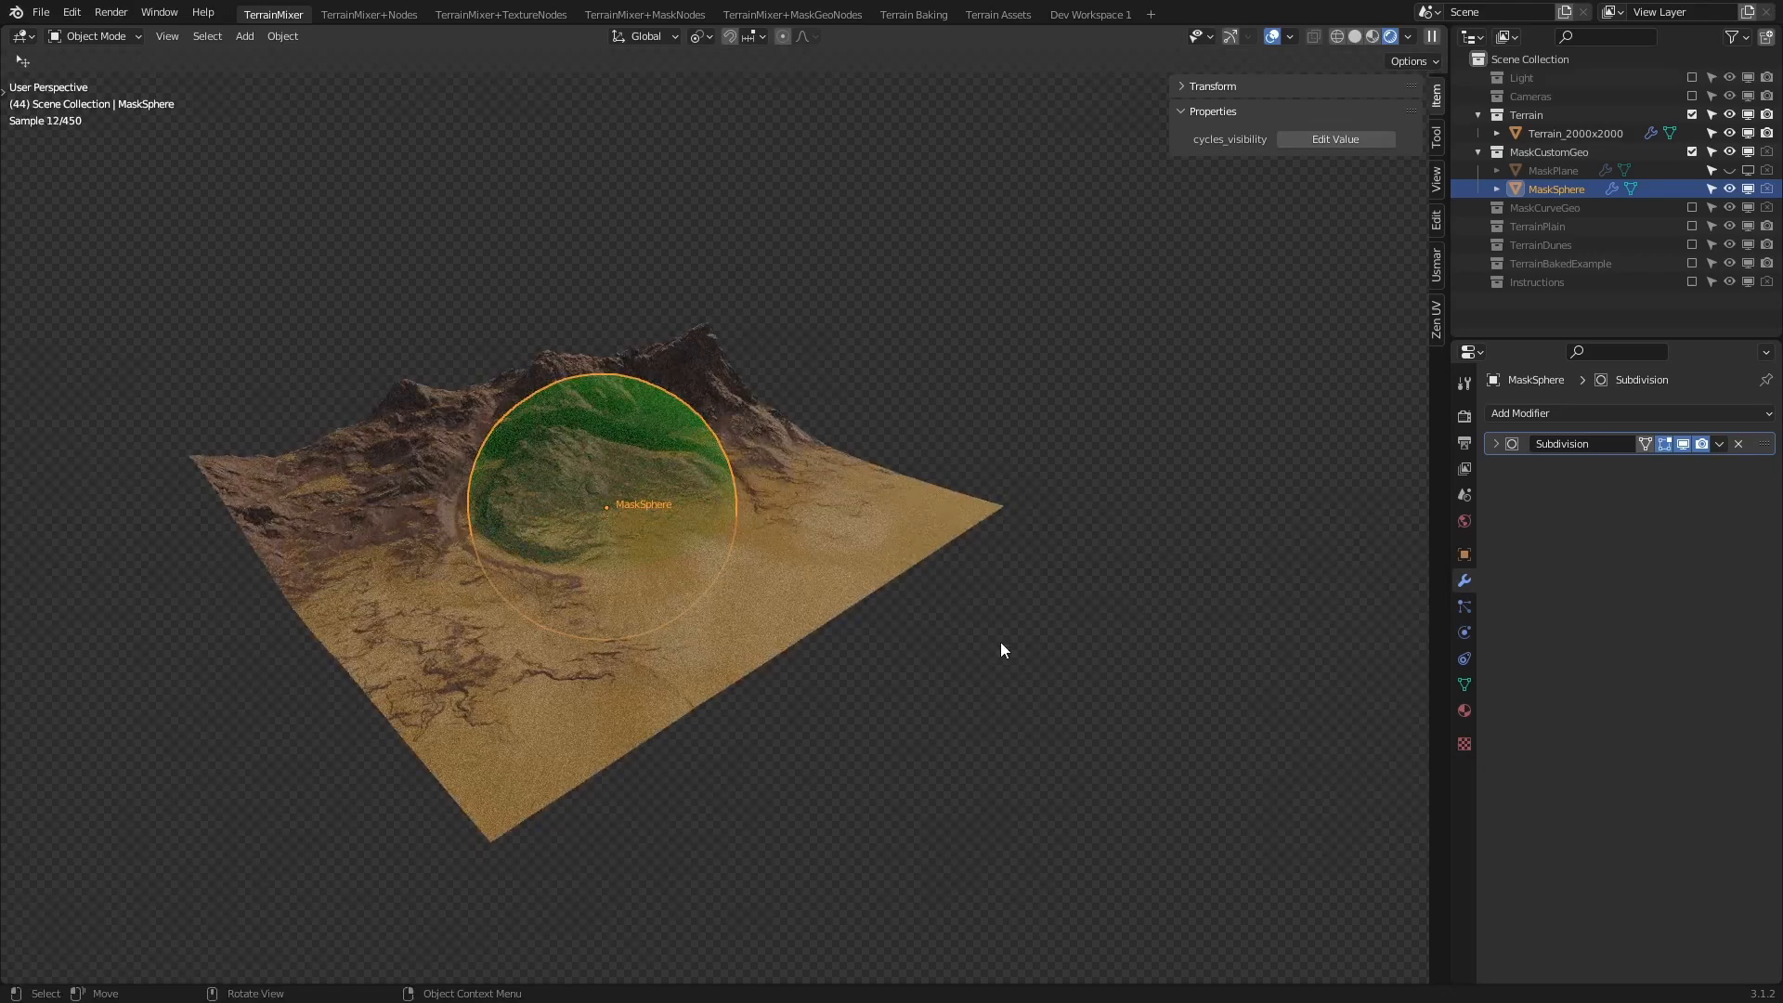
key("s")
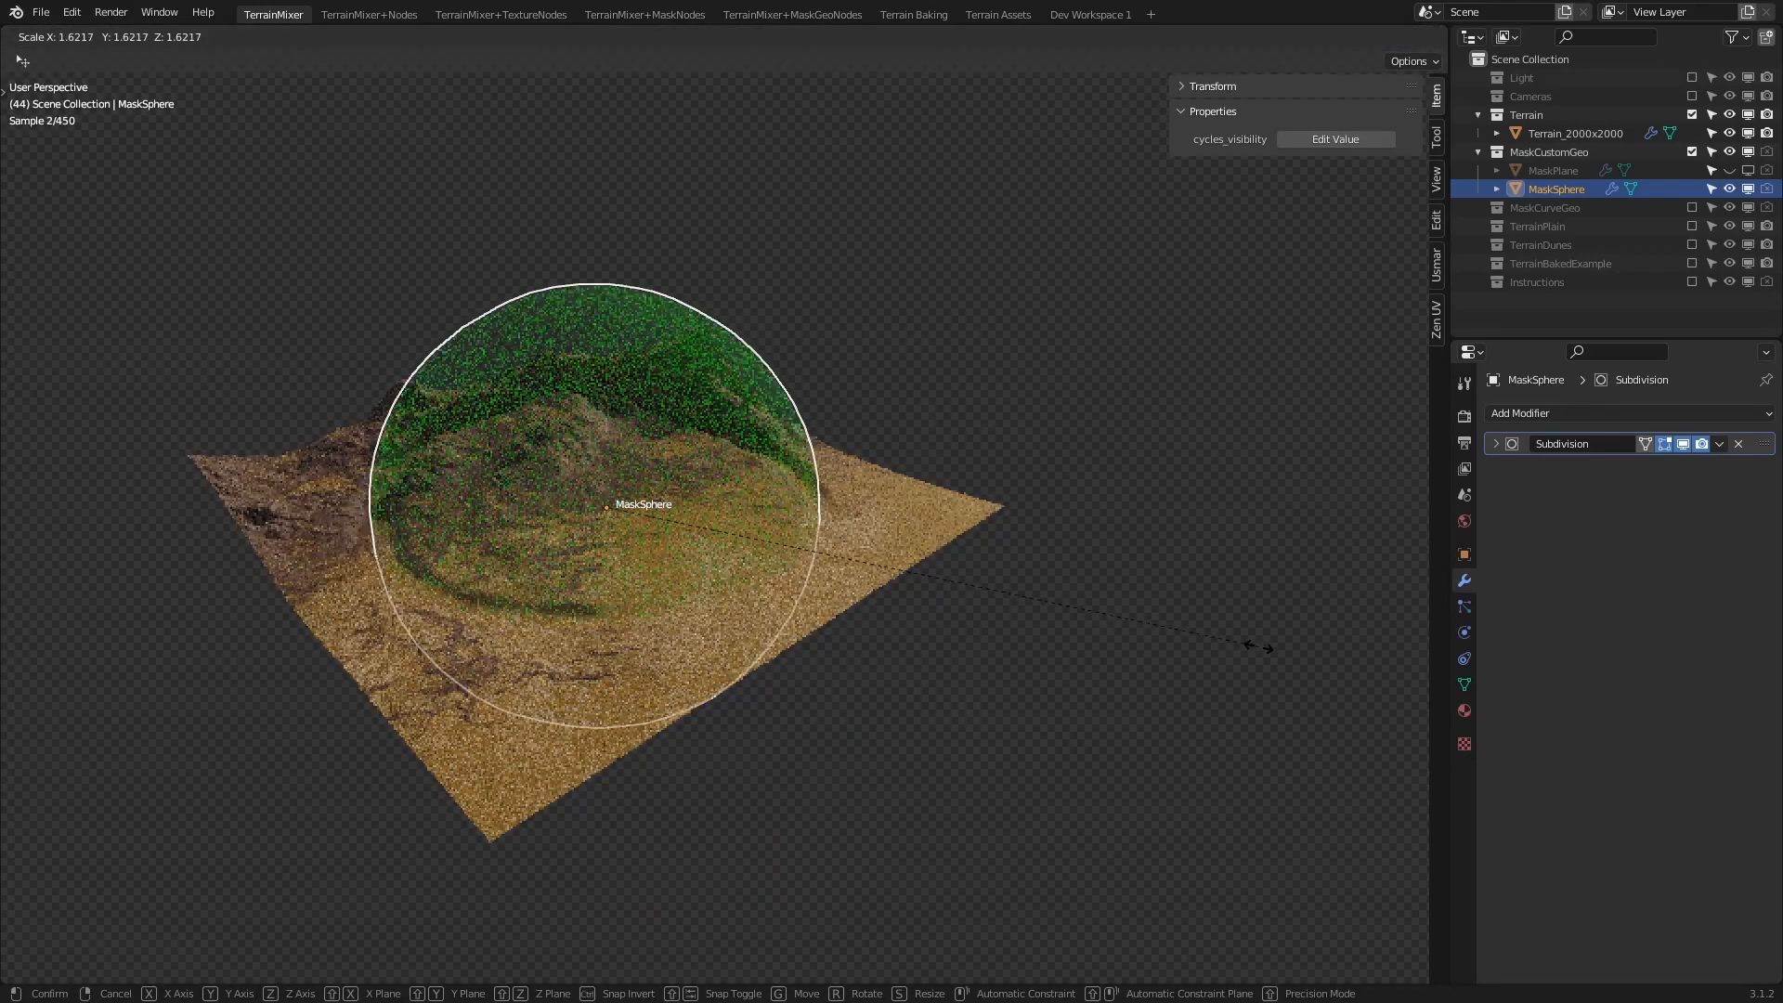
mouse_move(1301, 659)
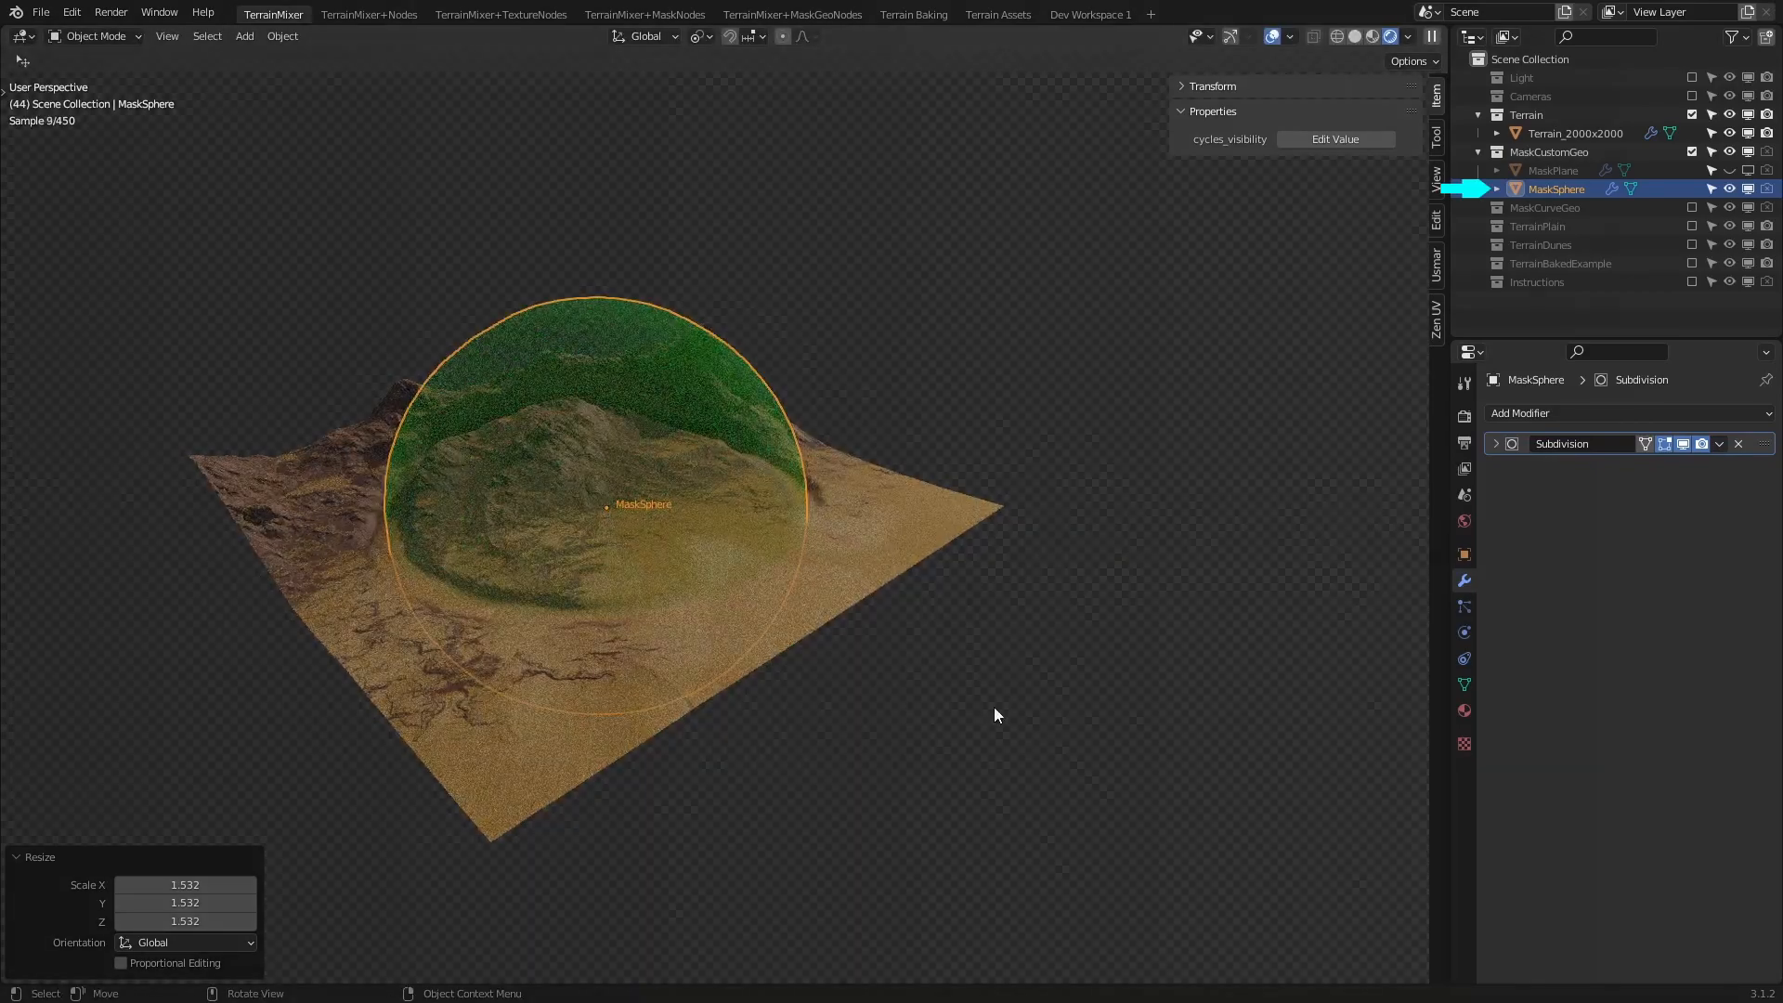
- Try new MaskCustomGeo Influence and Smooth/Sharp values, reset them, and hide MaskSphere
left_click(1574, 133)
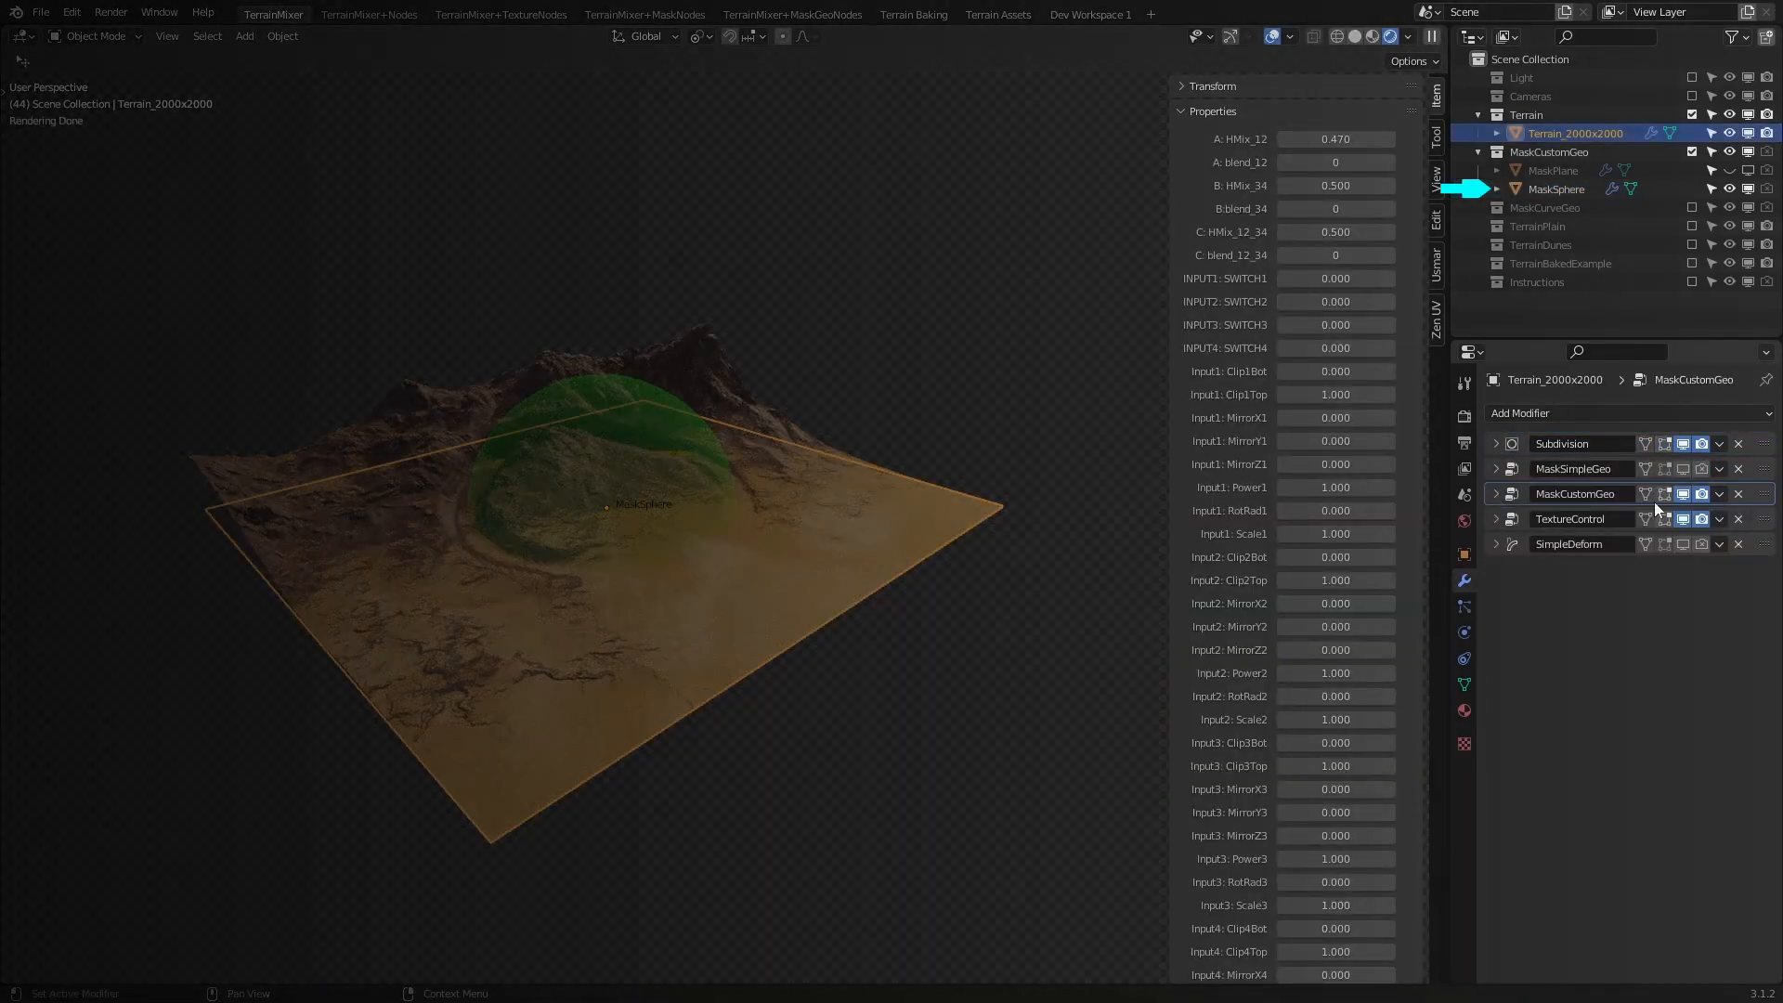
left_click(1496, 492)
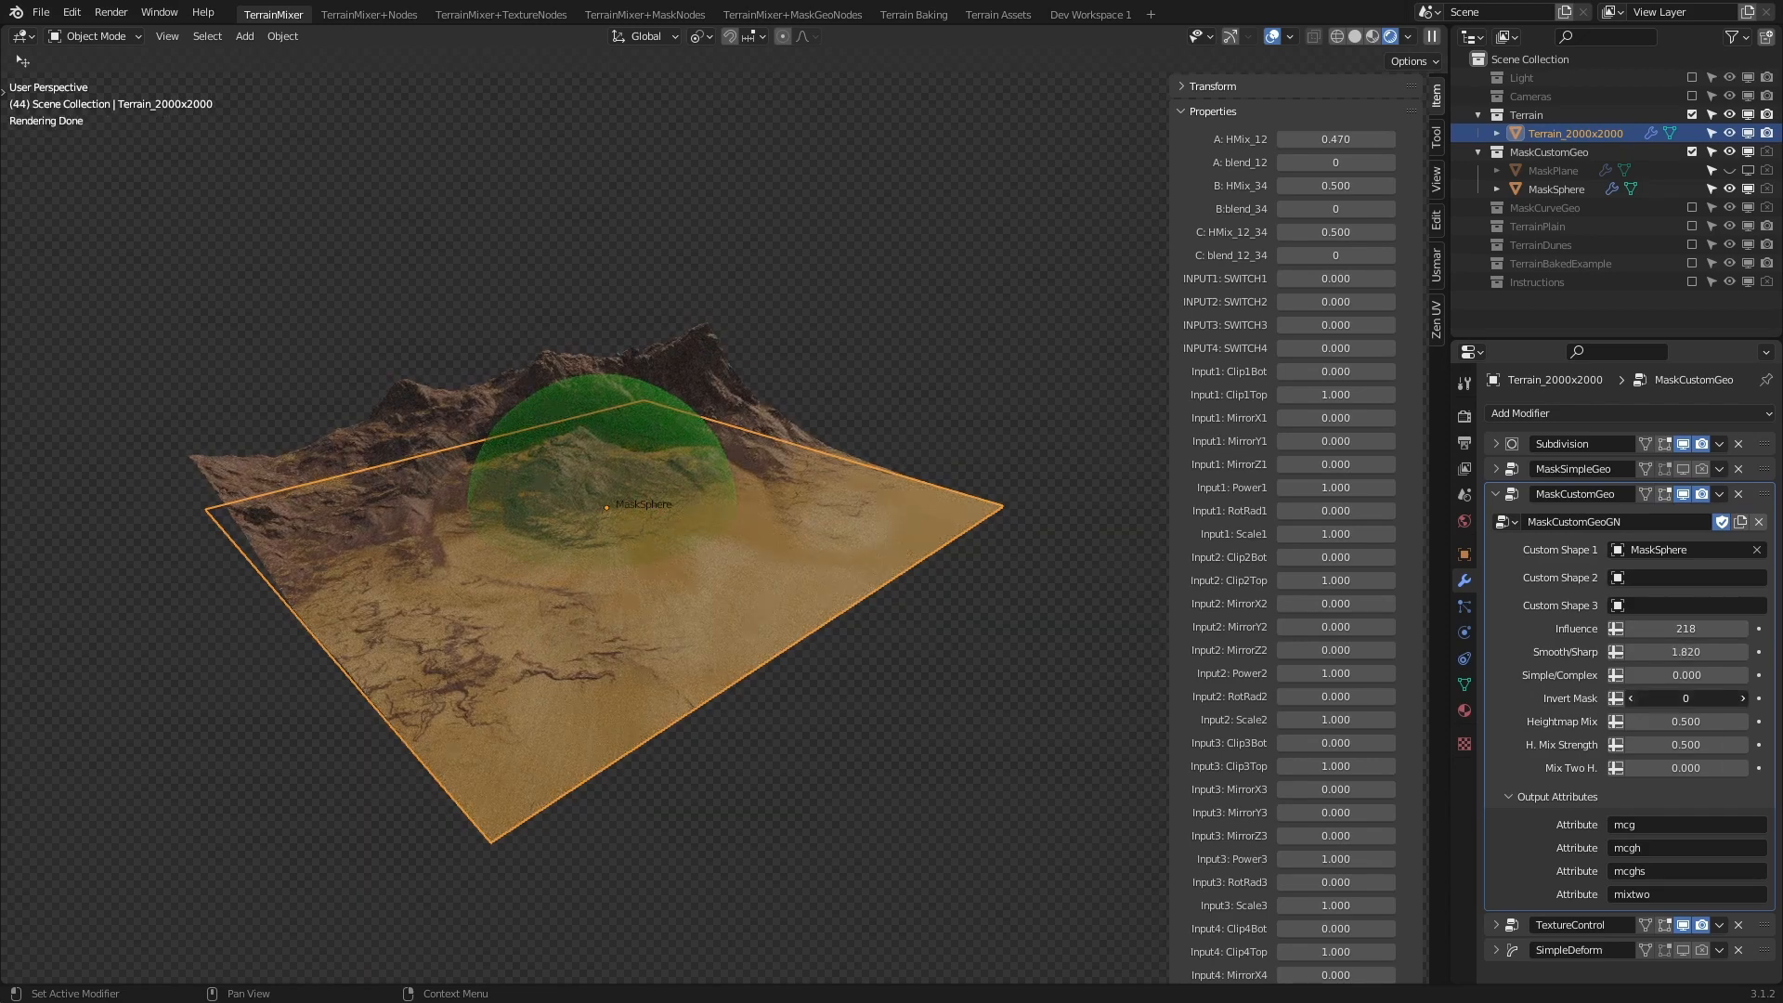
left_click(1741, 698)
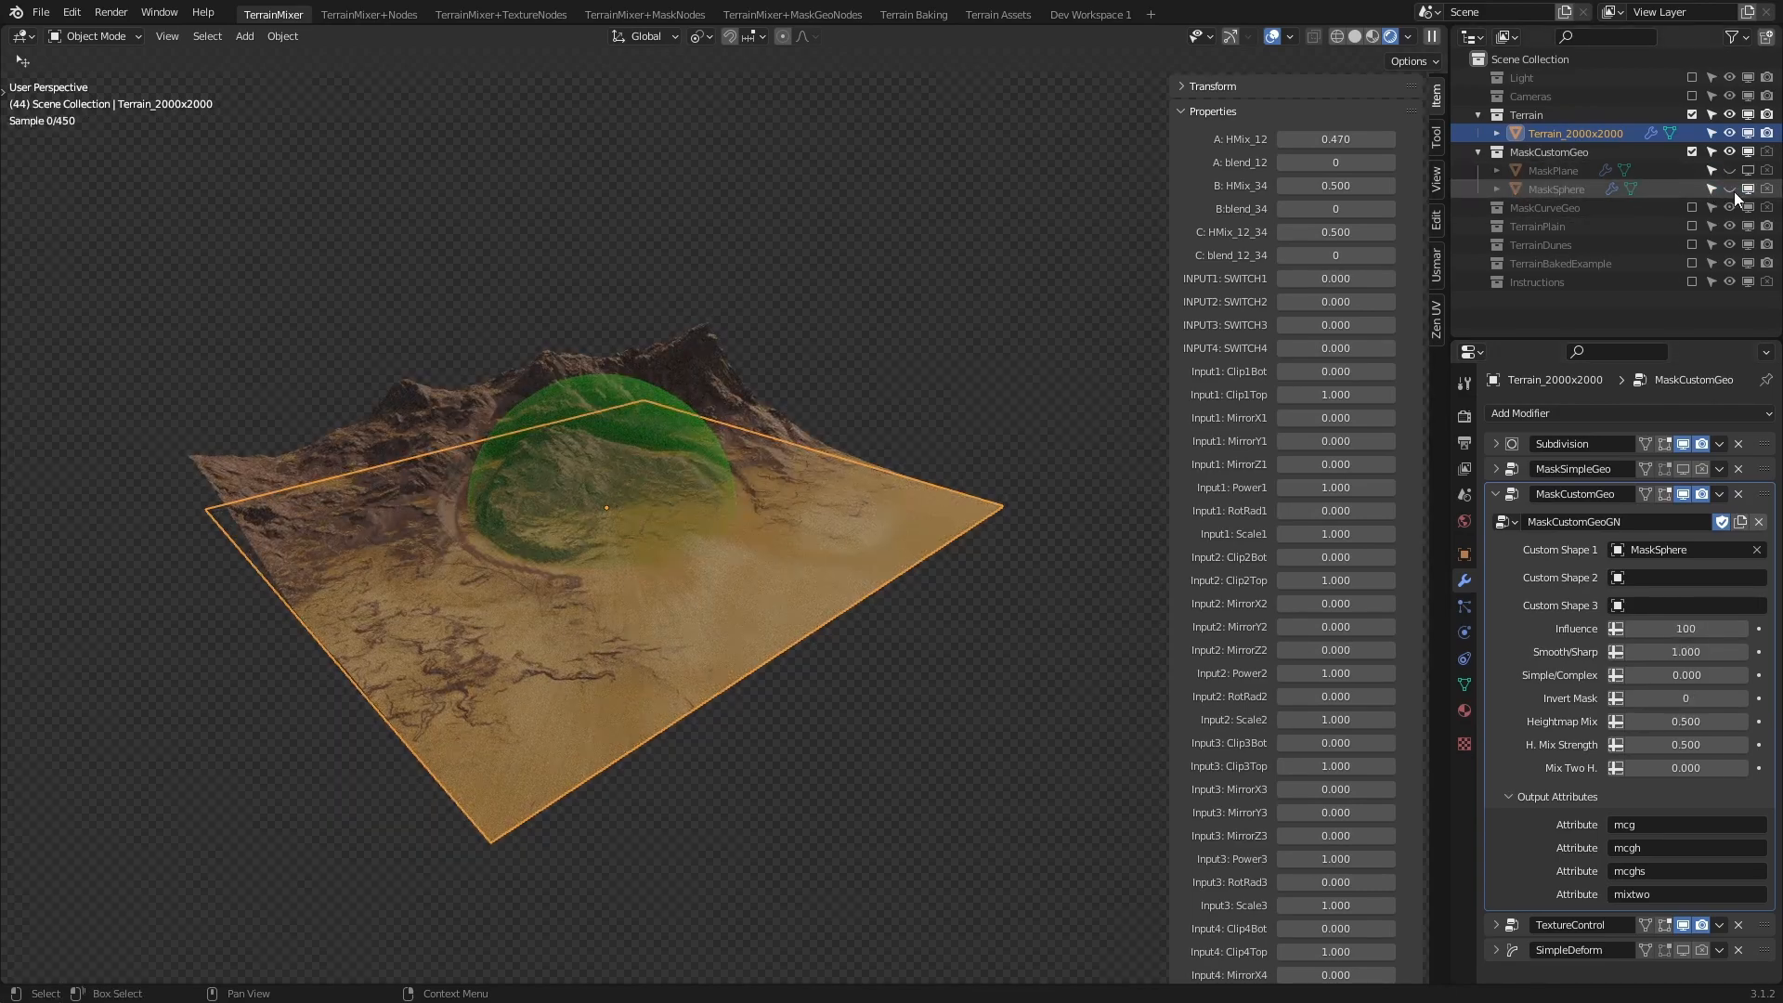
left_click(1727, 188)
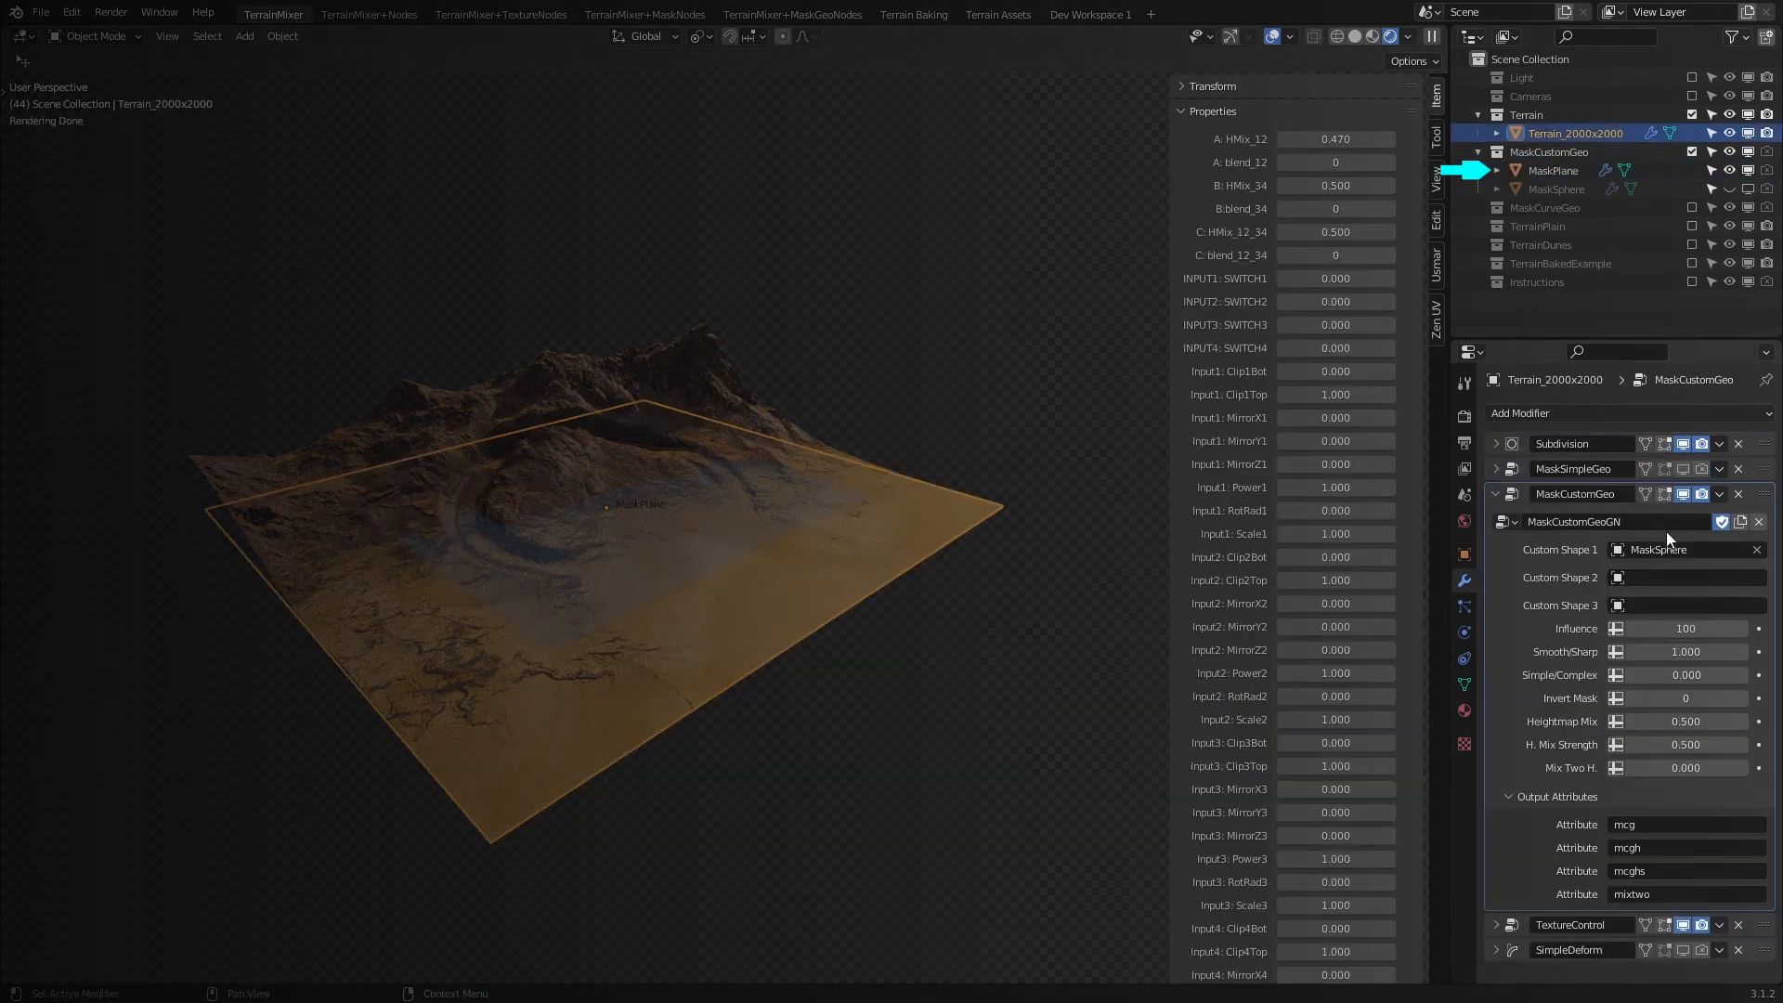
- Unhide and select MaskPlane as the custom mask and adjust its wave settings
left_click(1671, 549)
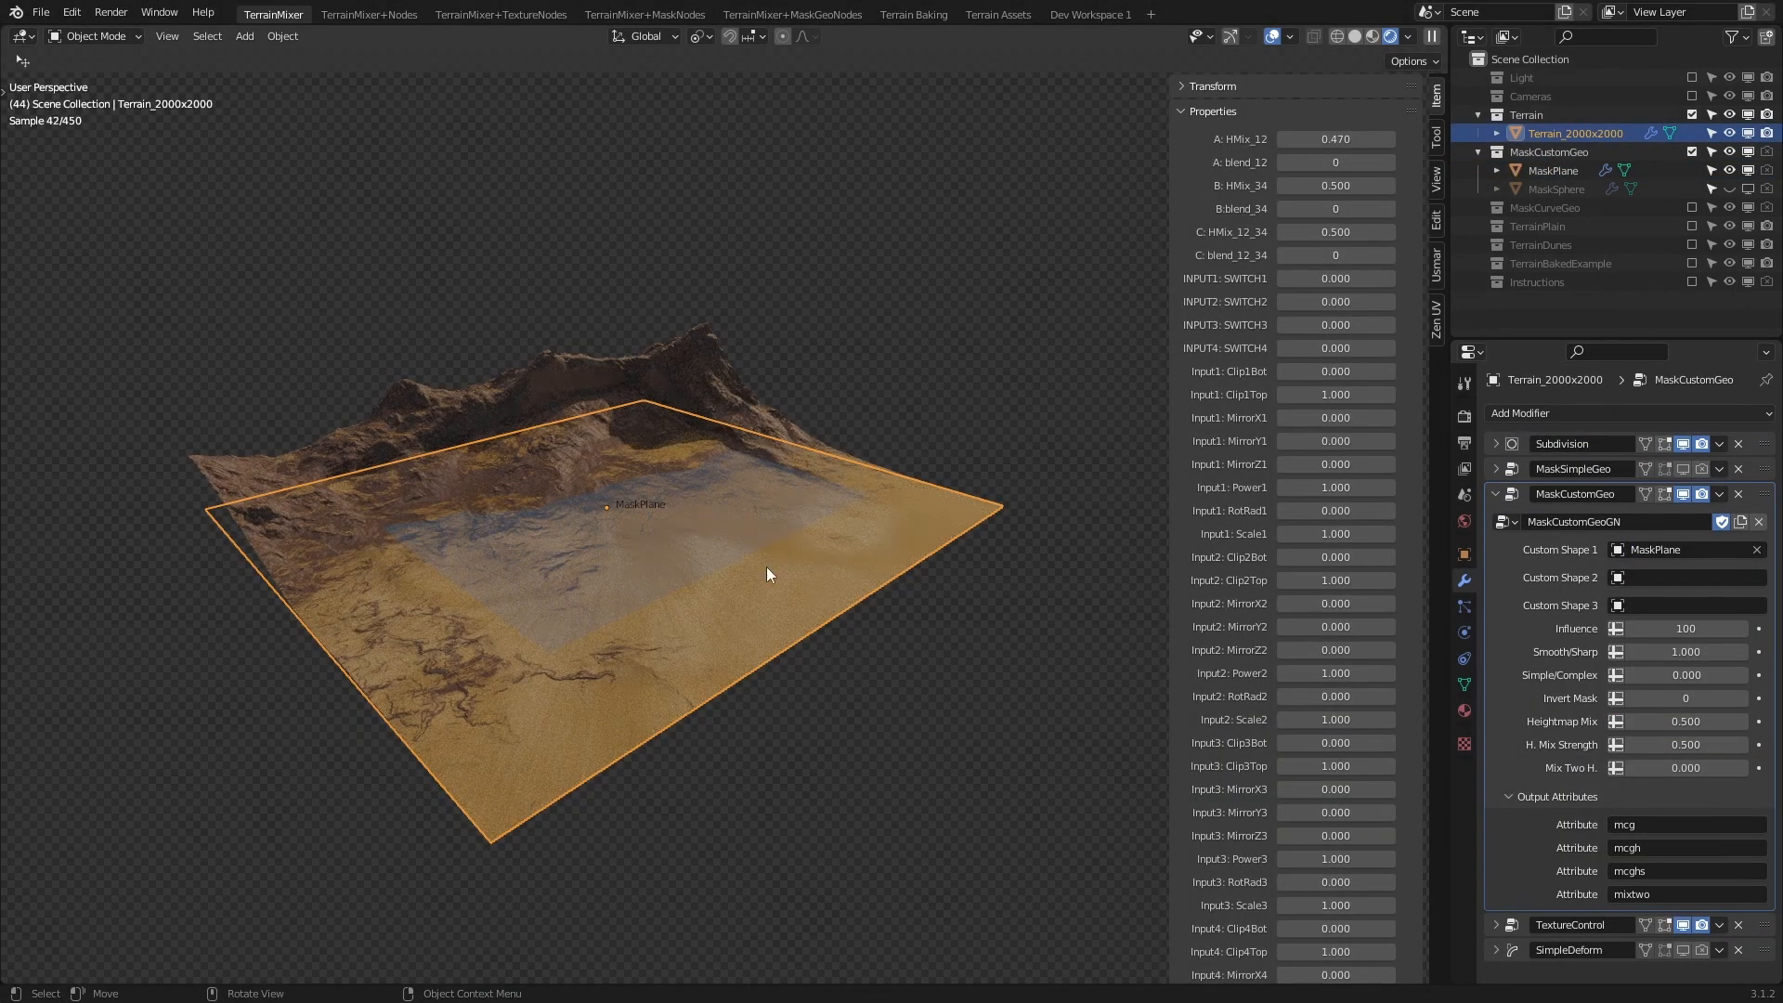
left_click(1551, 171)
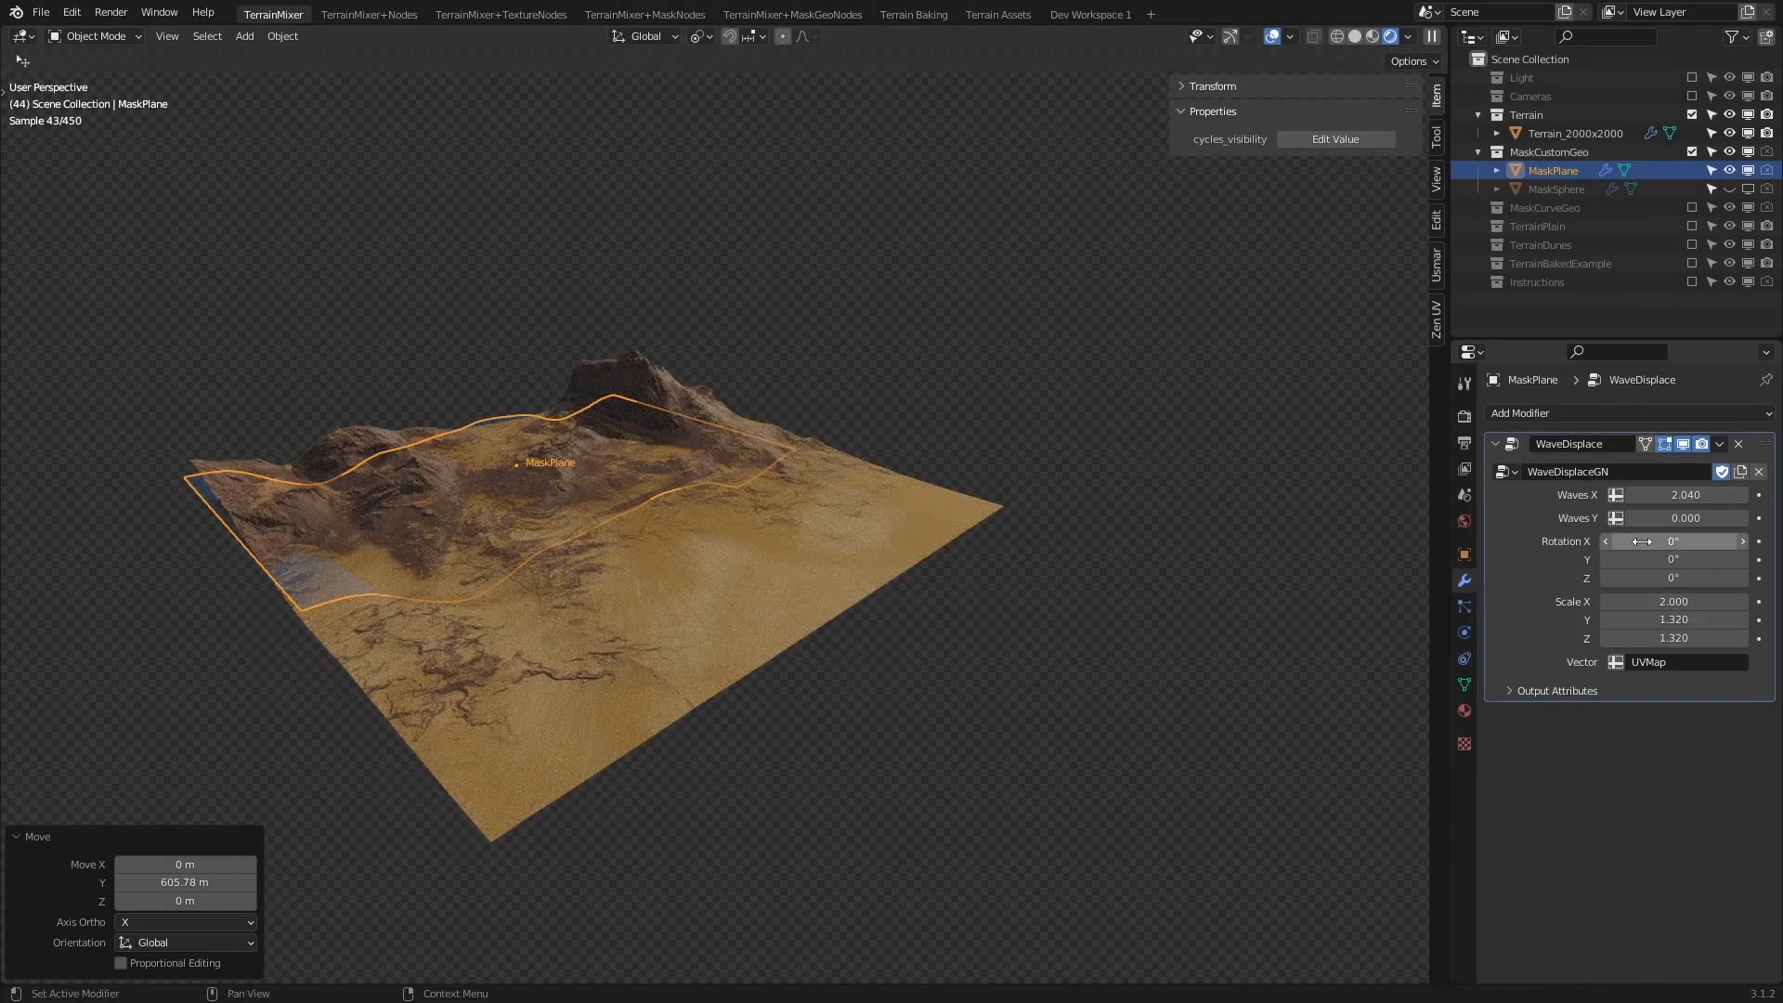
left_click(1575, 133)
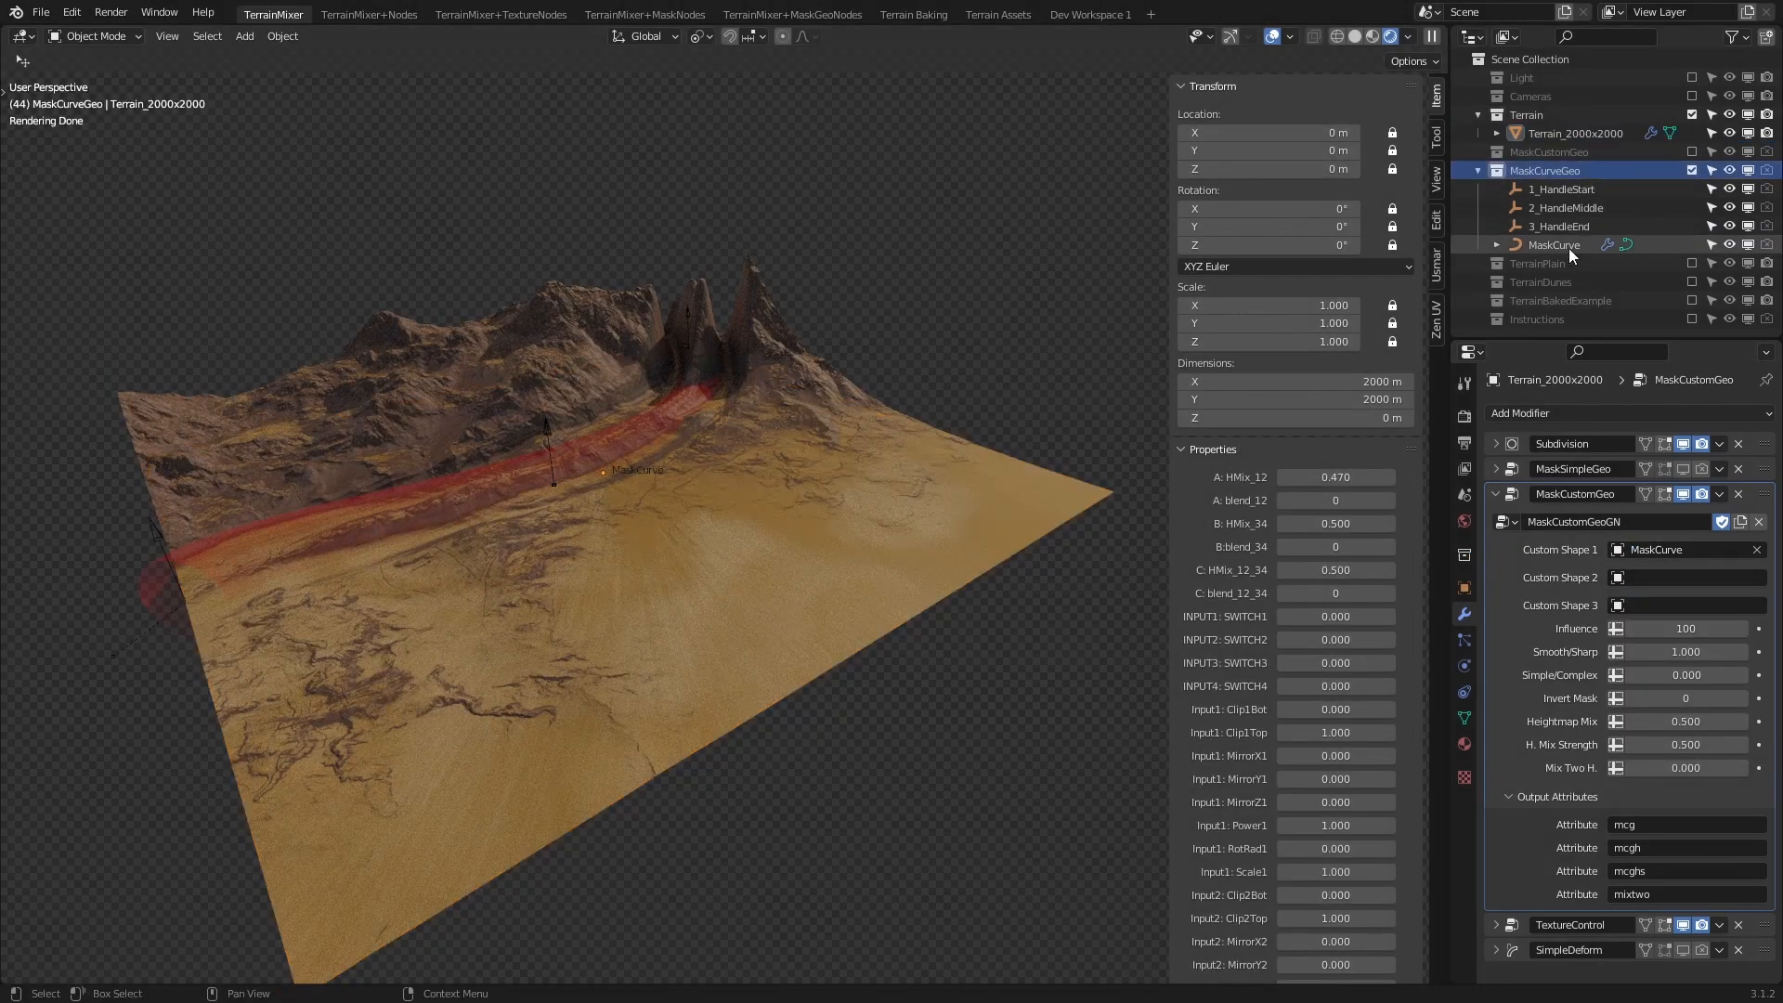
- Use MaskCurve as the mask, tuning CurveTube radius, Influence, Smooth/Sharp and H. Mix Strength
left_click(1553, 244)
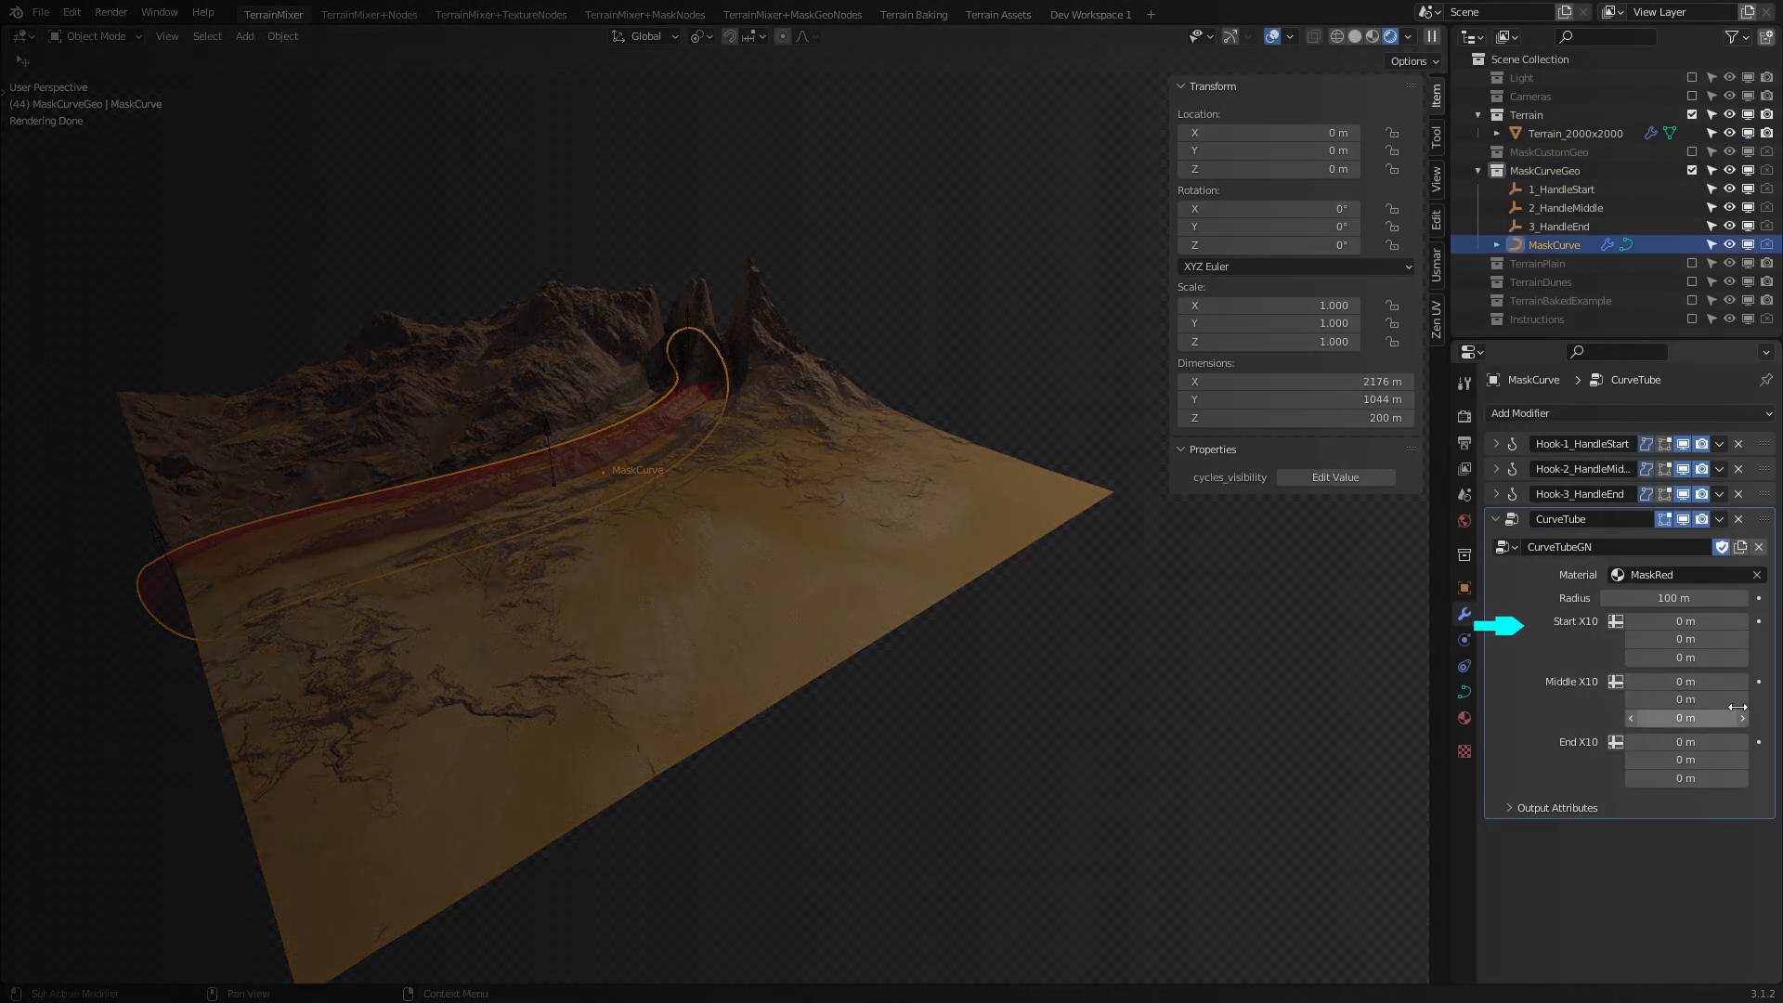
left_click(1575, 132)
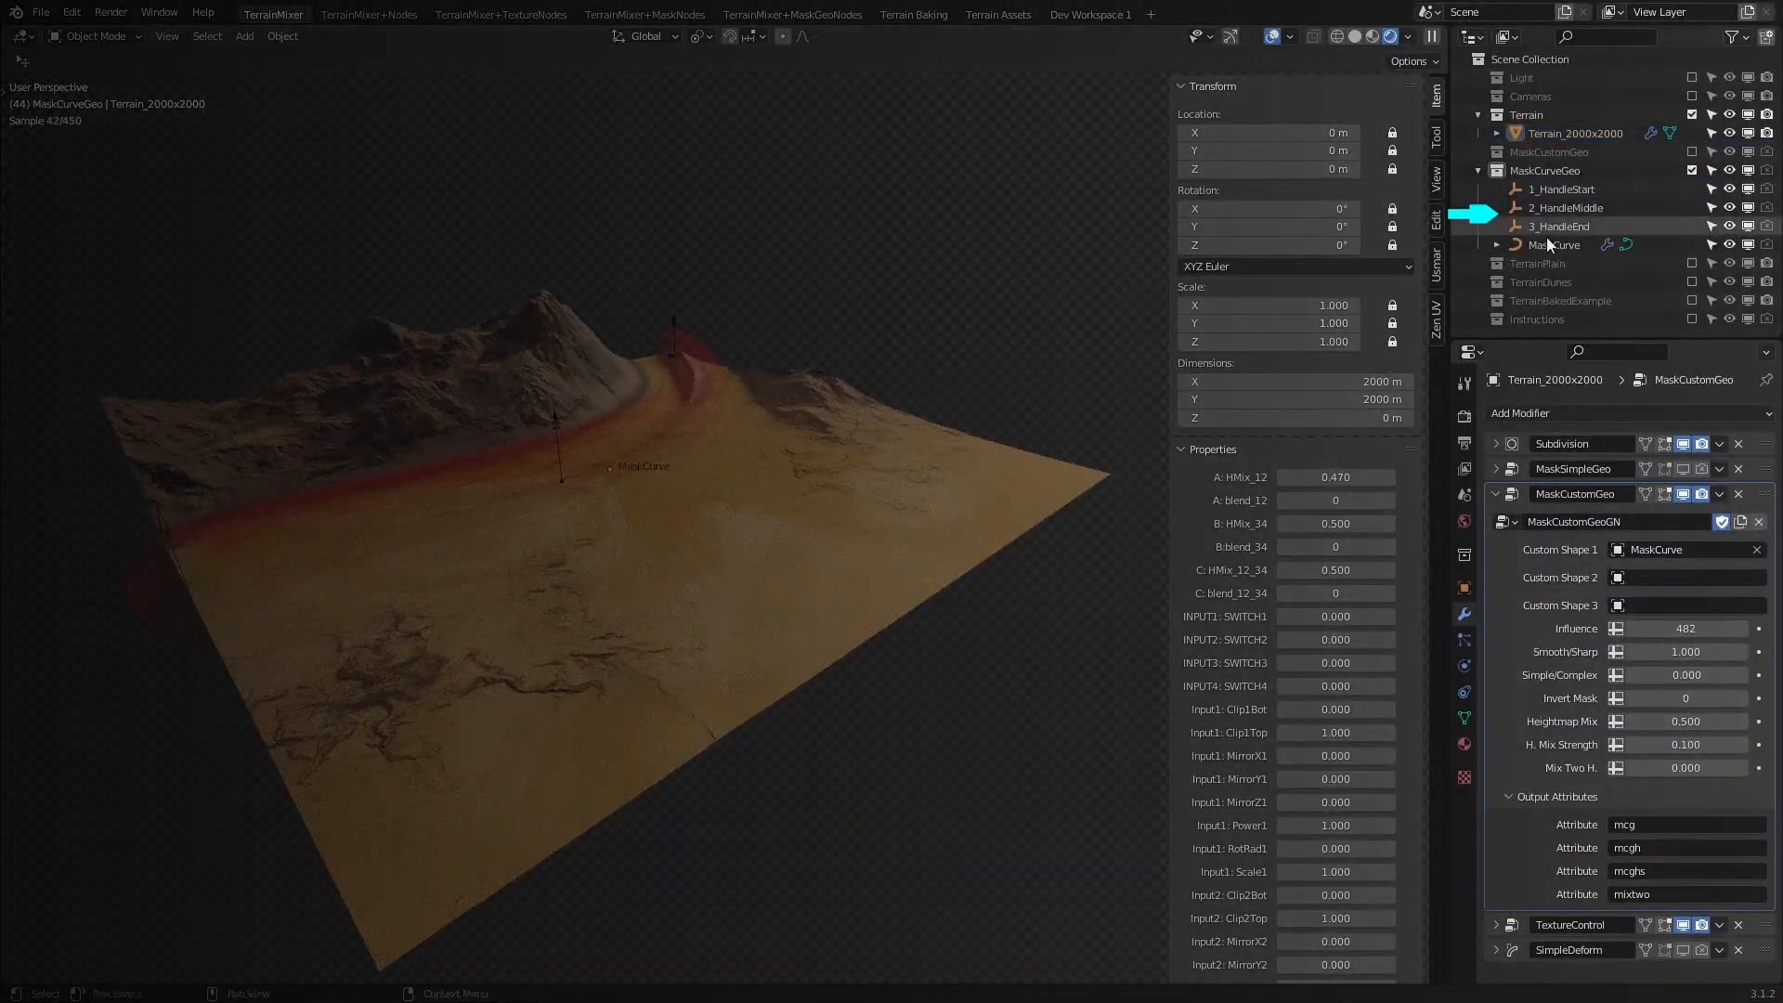
left_click(1554, 245)
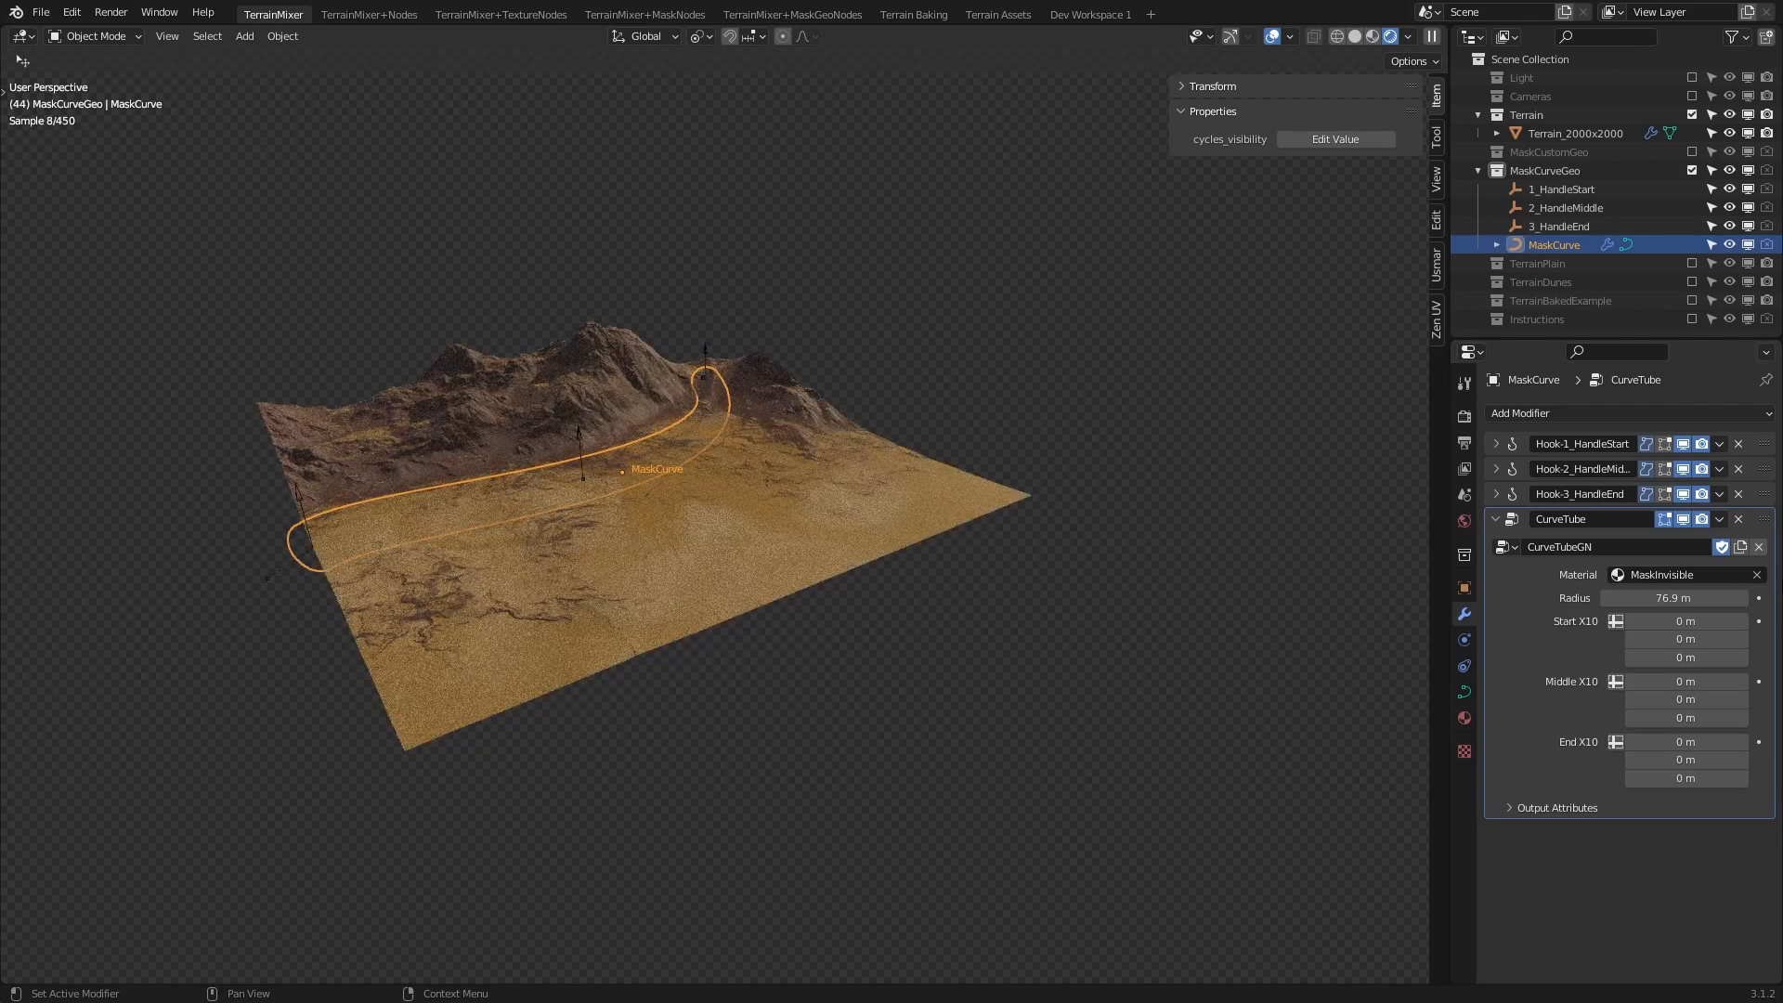
left_click(1576, 132)
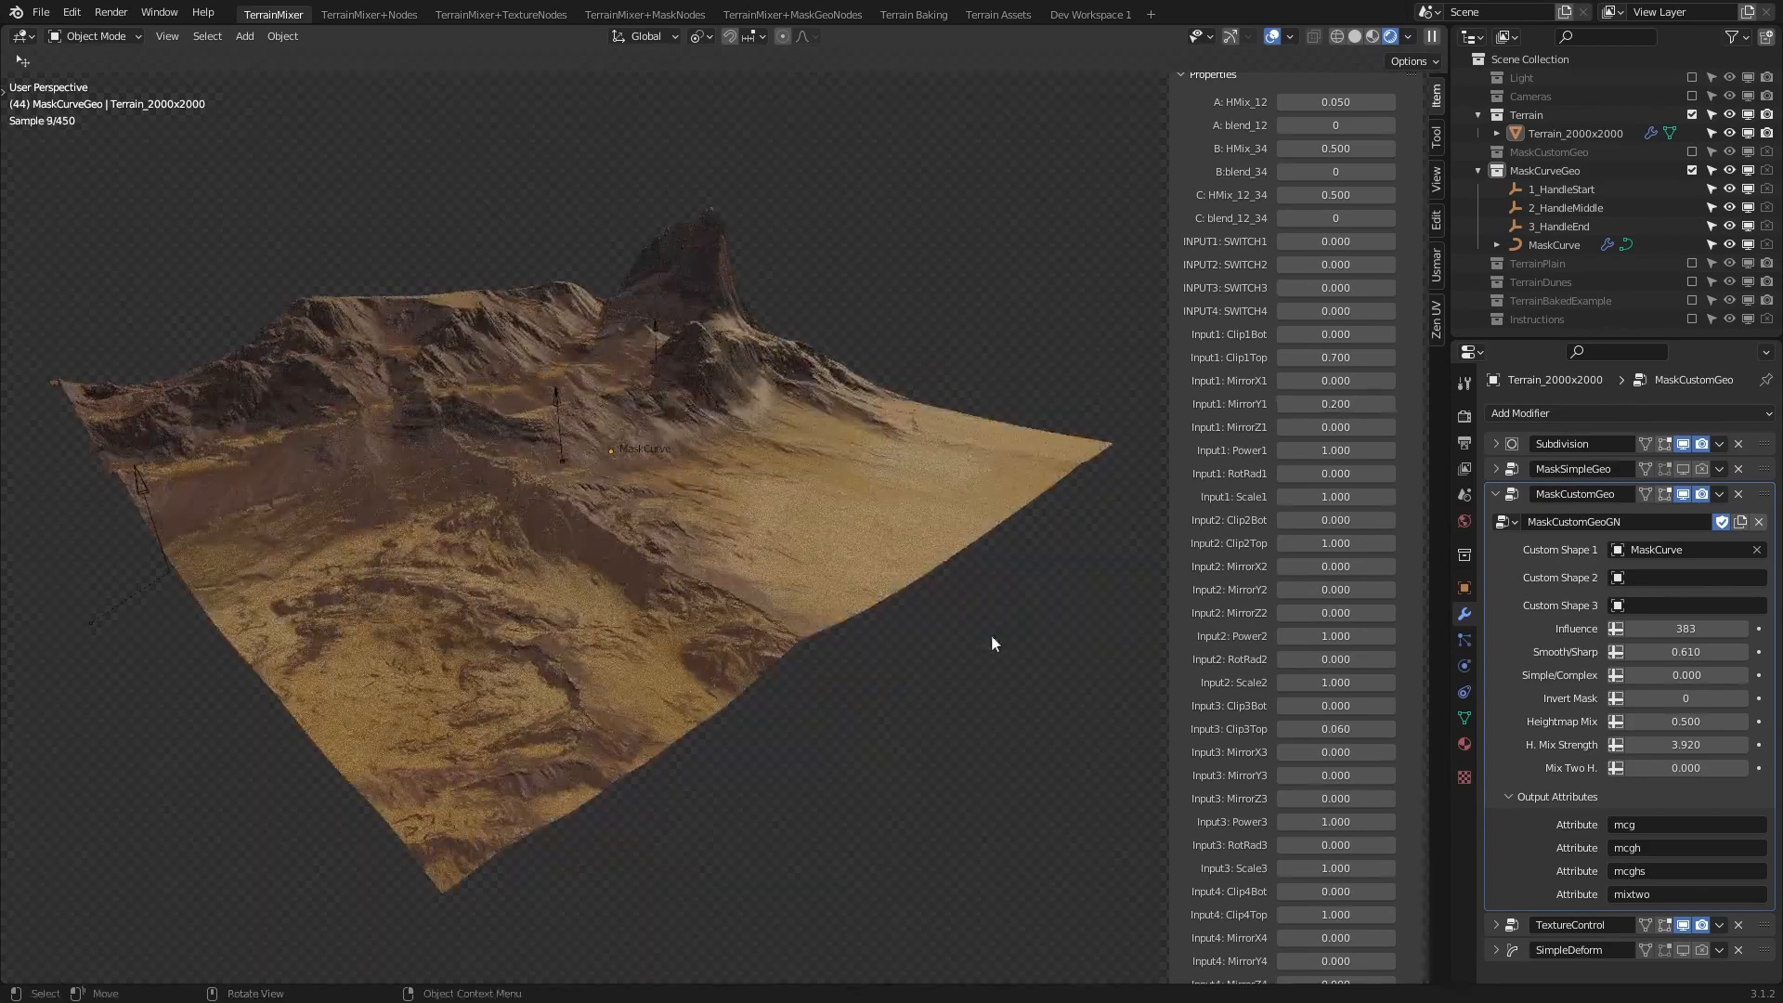
left_click(369, 14)
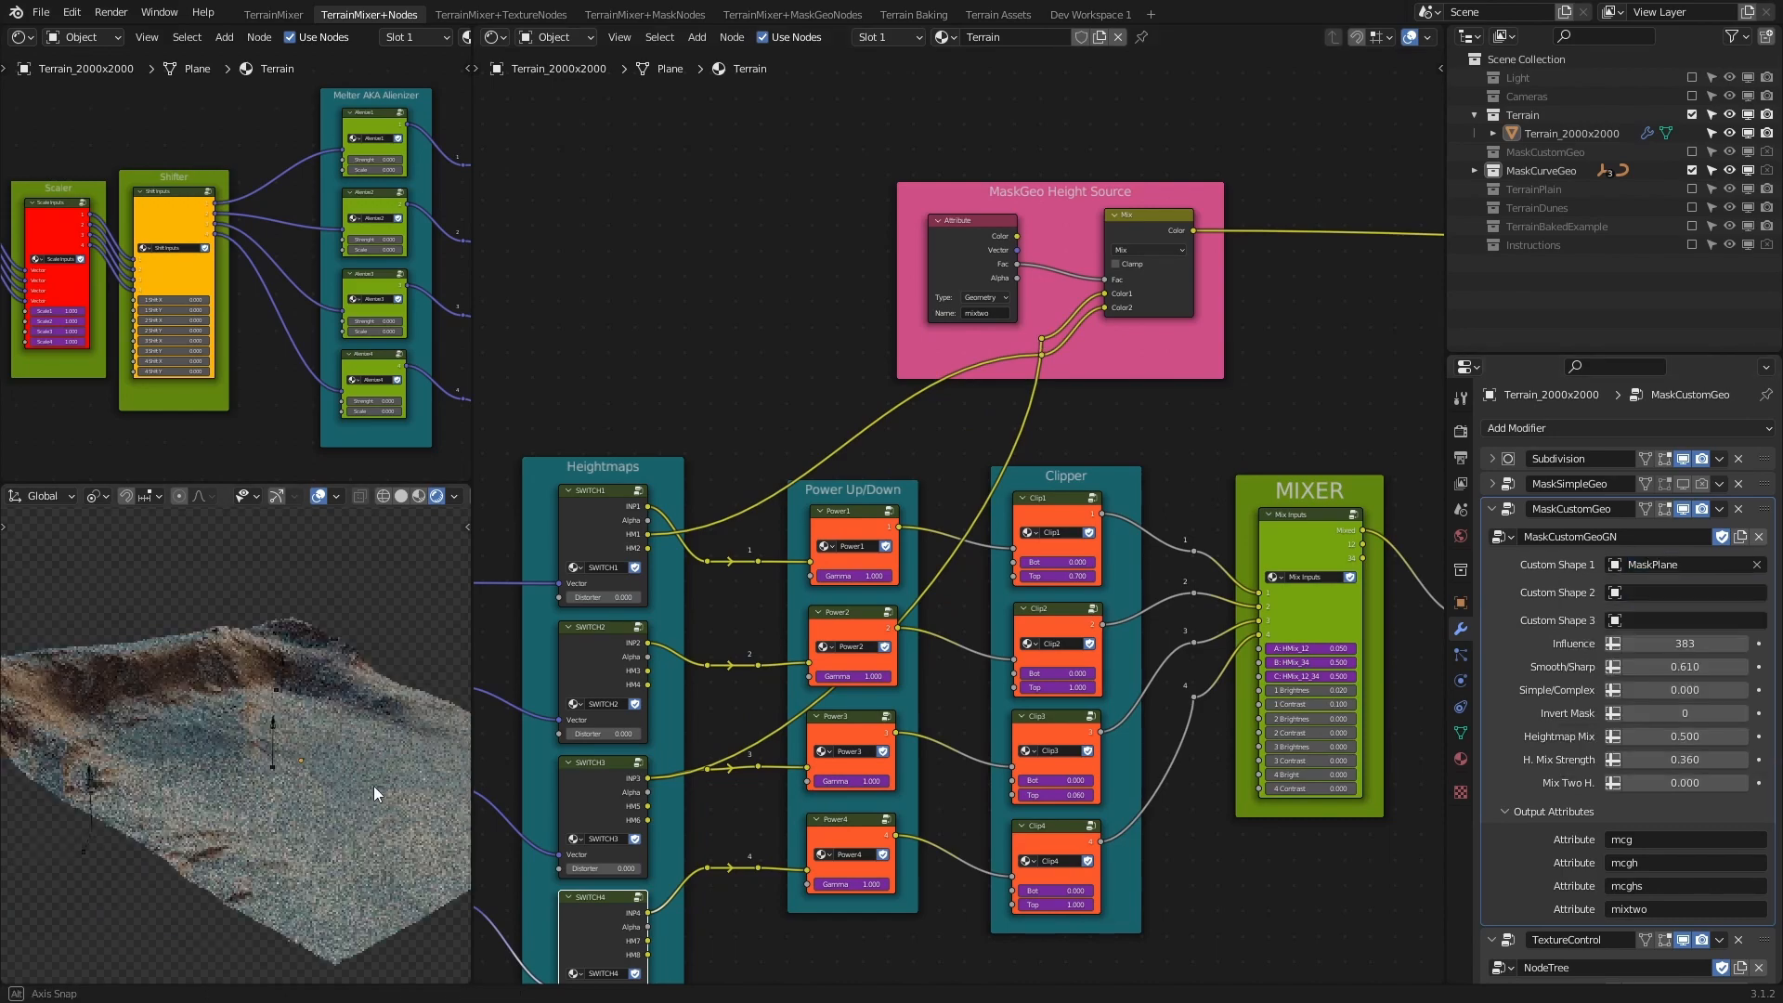
left_click(273, 14)
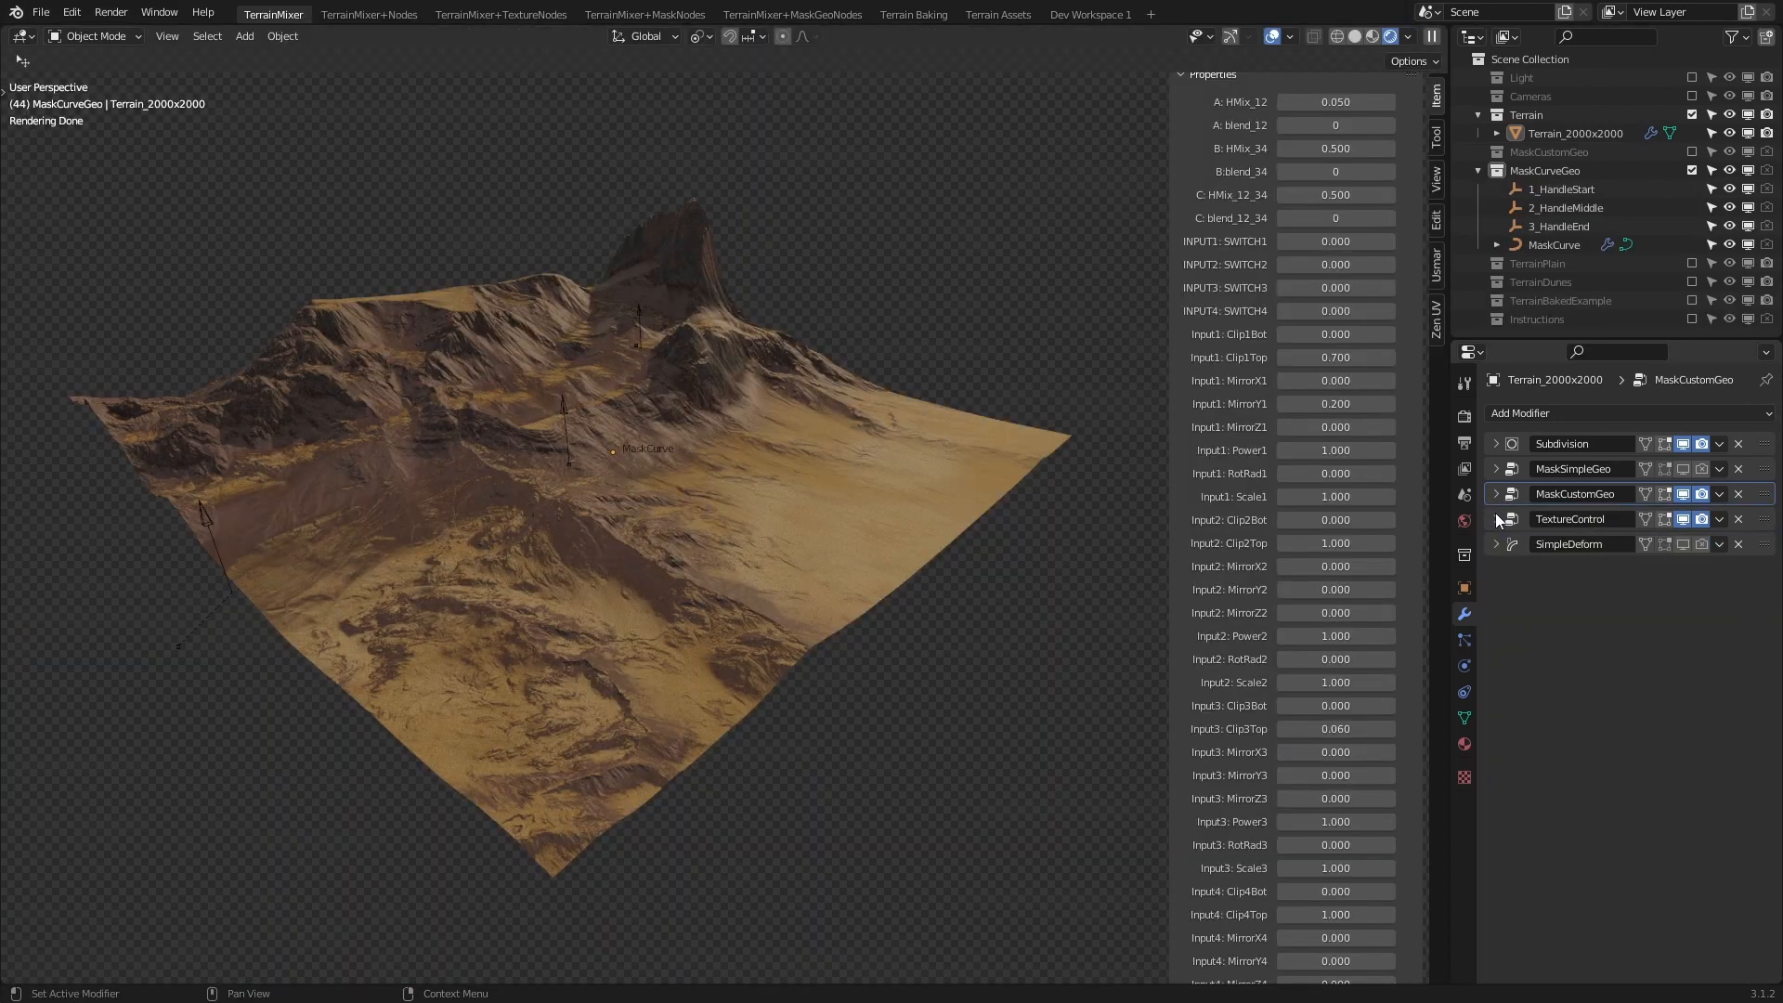
- Retune TextureControl Mask/No, Less/More, Grass/Sand Mix, Mask Contrast and Snow Cover values
left_click(1495, 518)
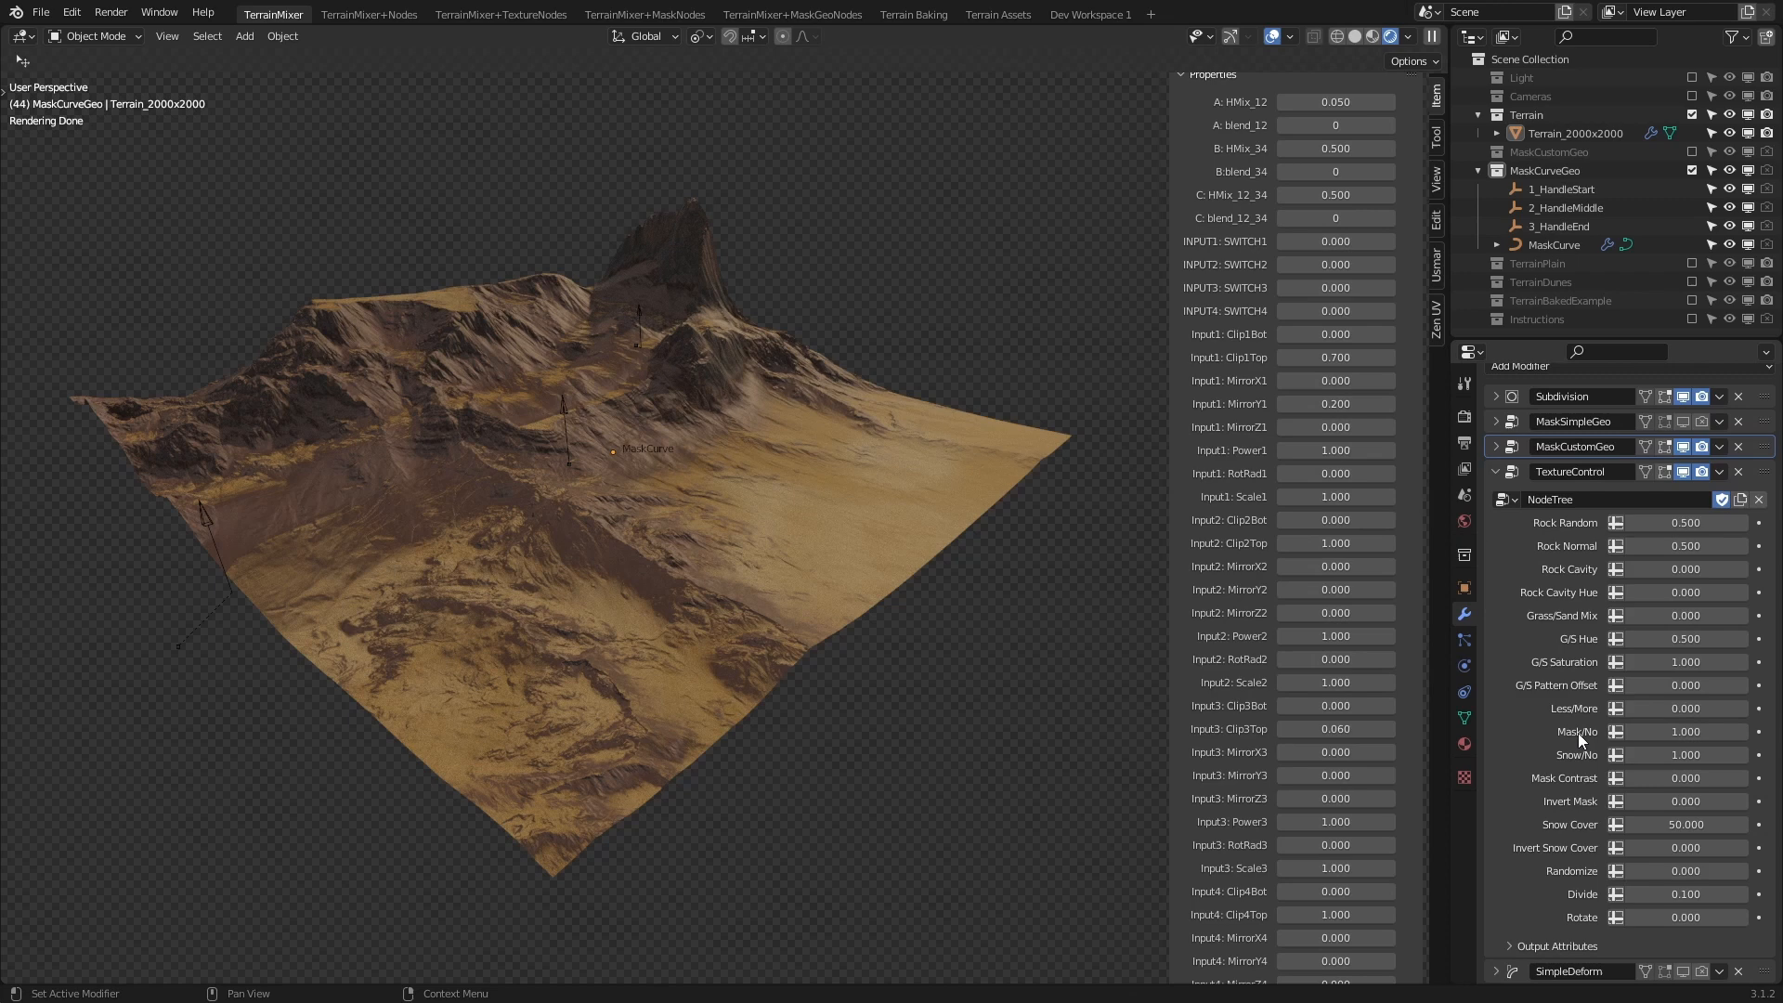
left_click(1682, 754)
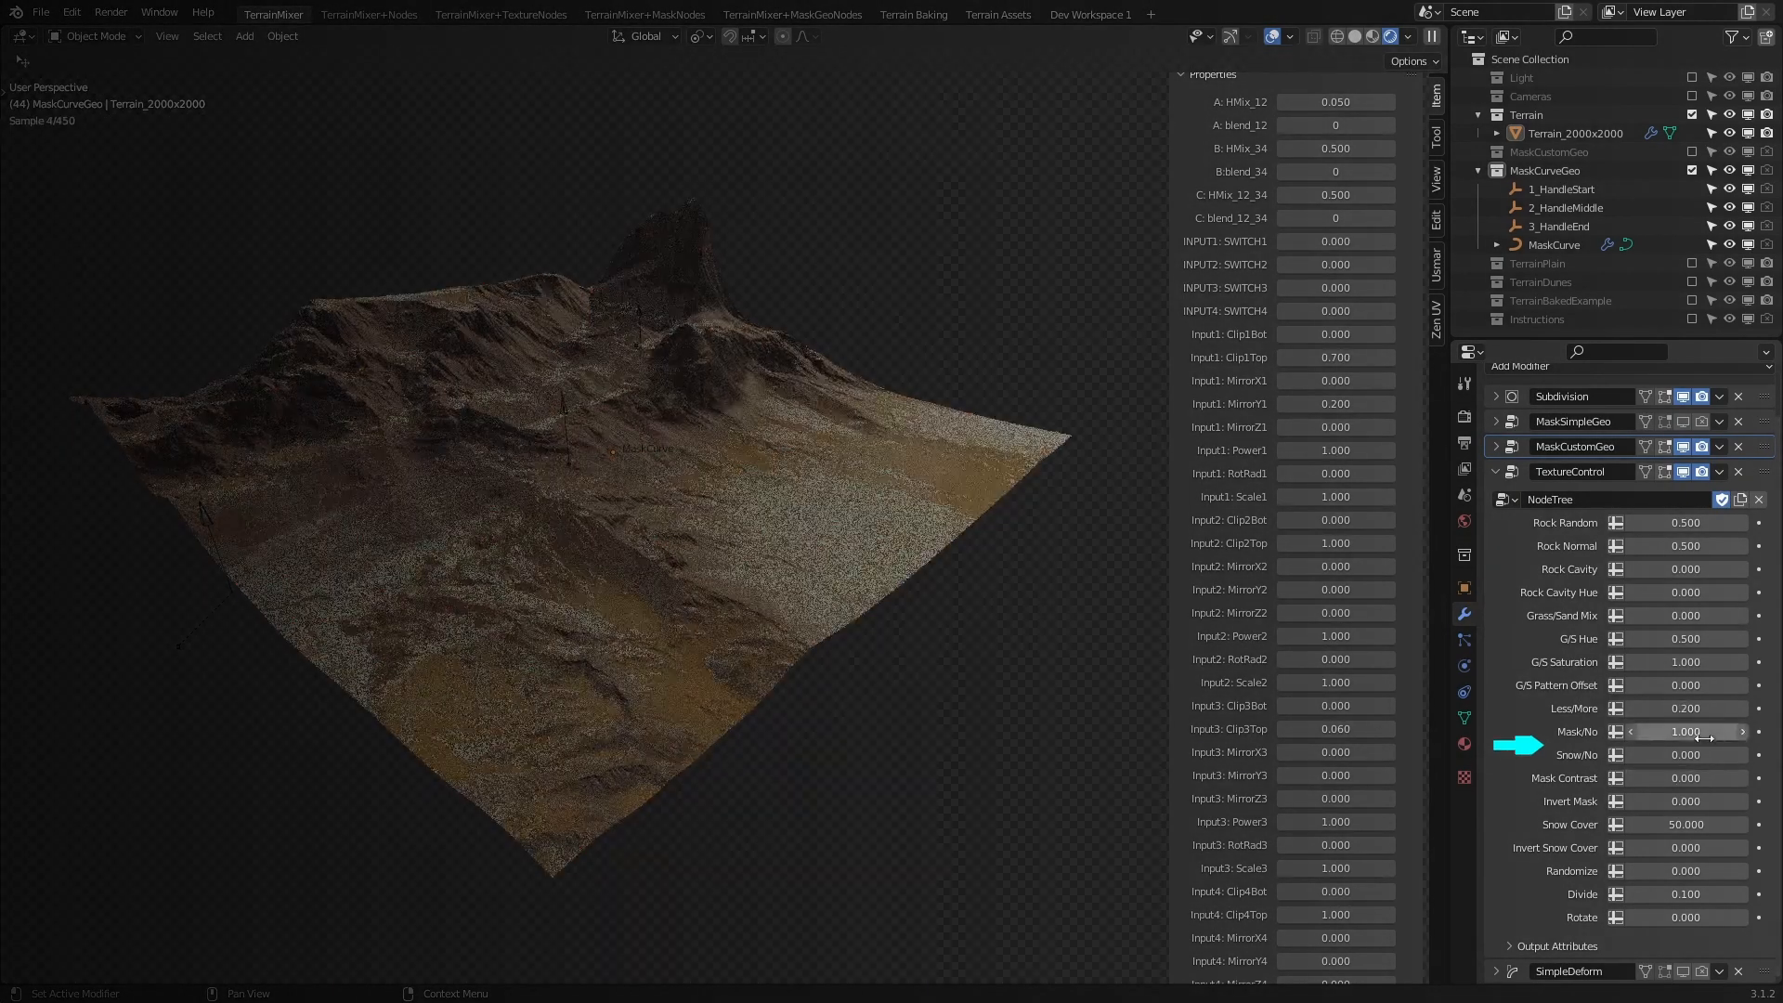
left_click(369, 14)
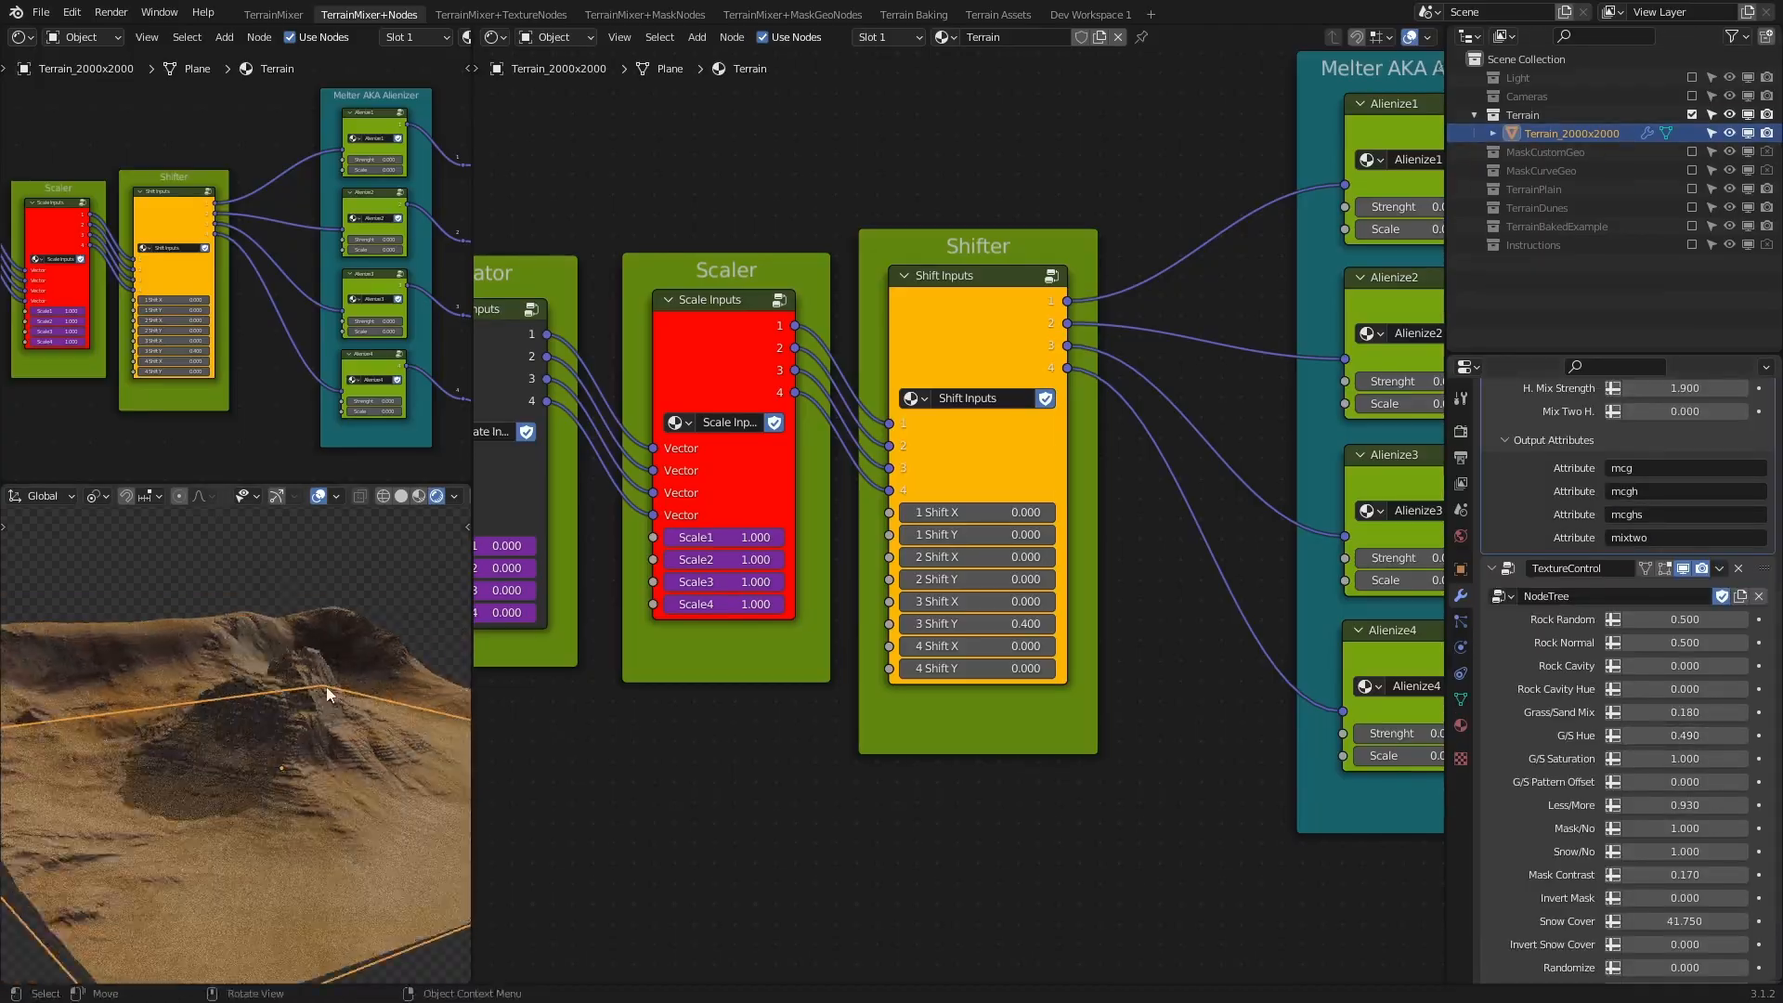
left_click(273, 14)
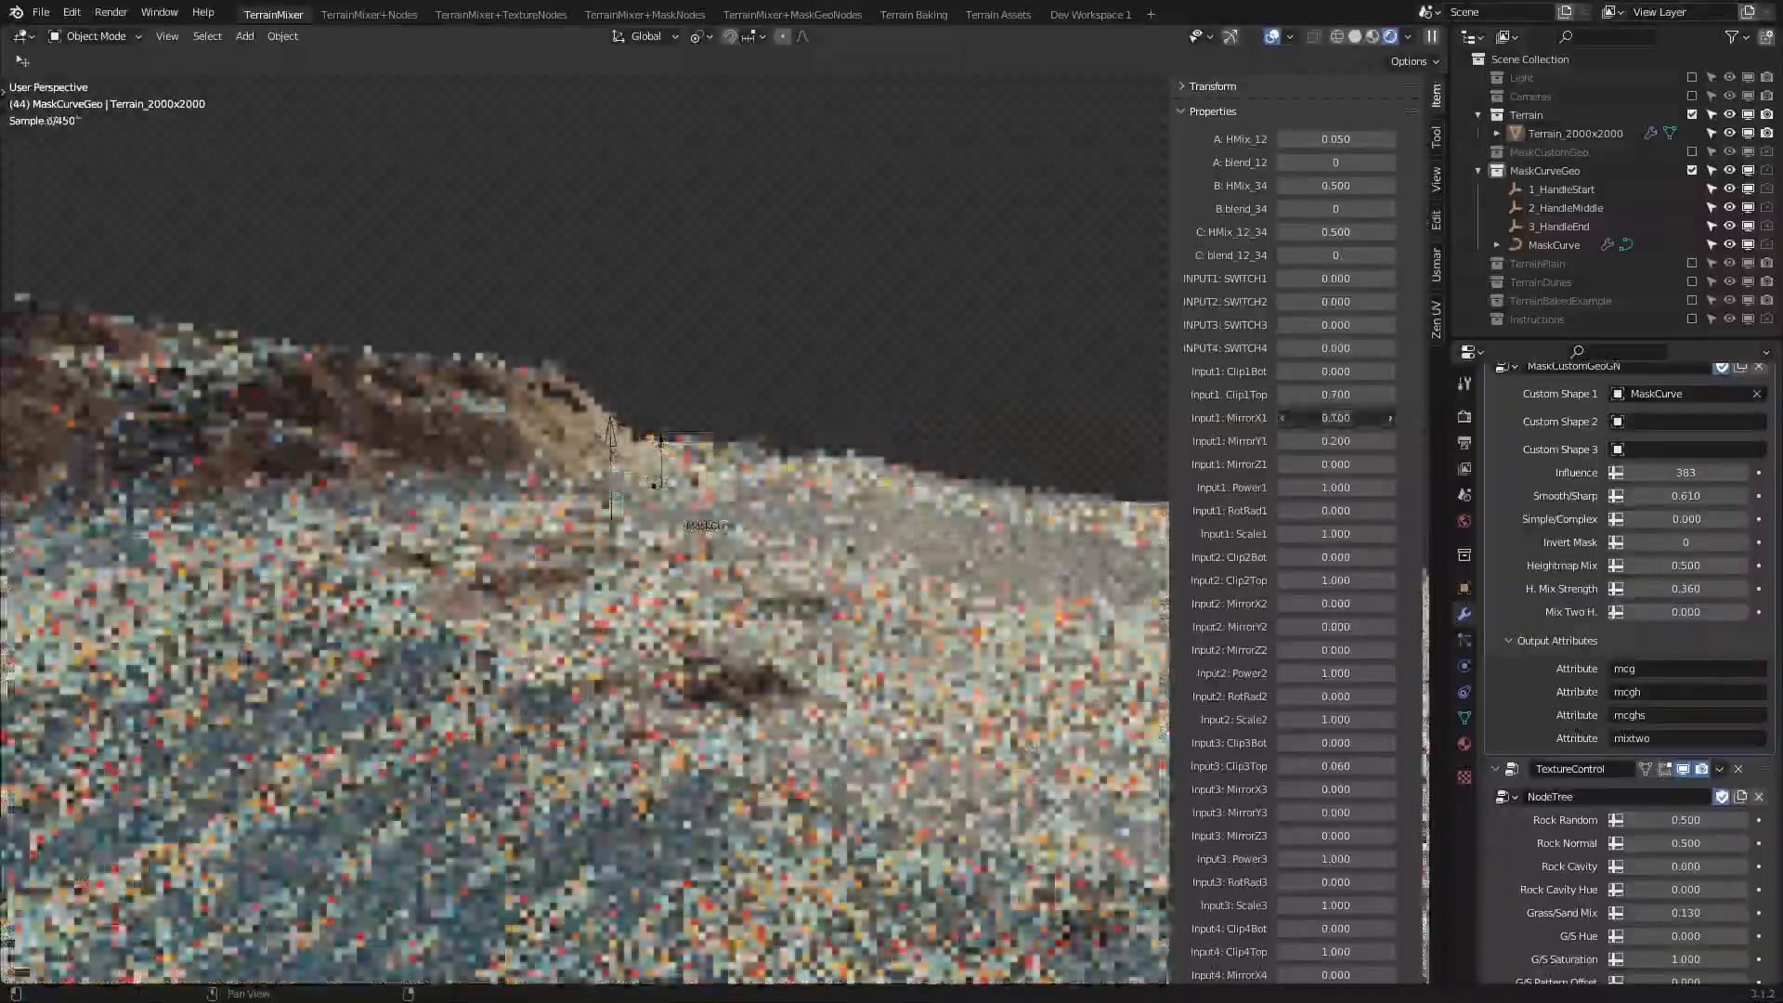